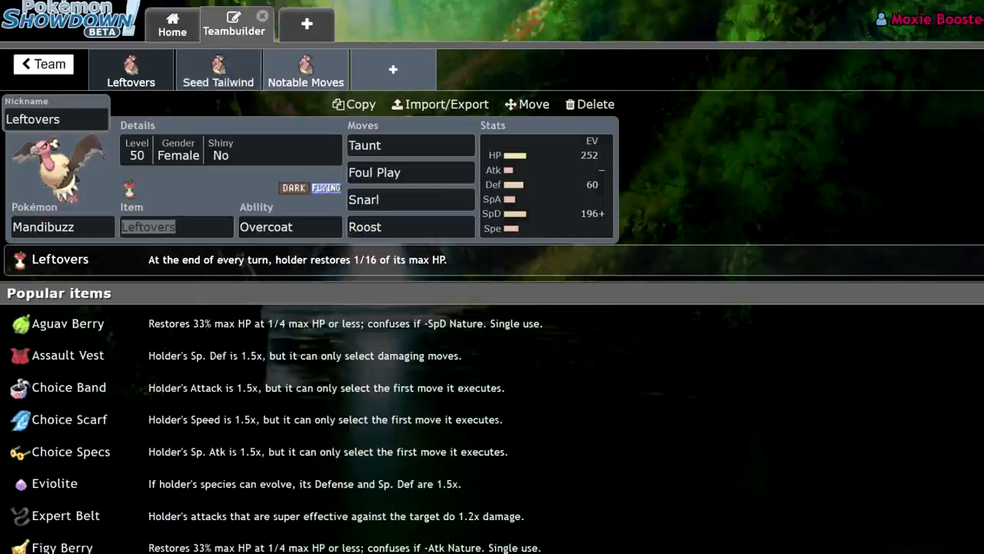
pyautogui.moveTo(591, 105)
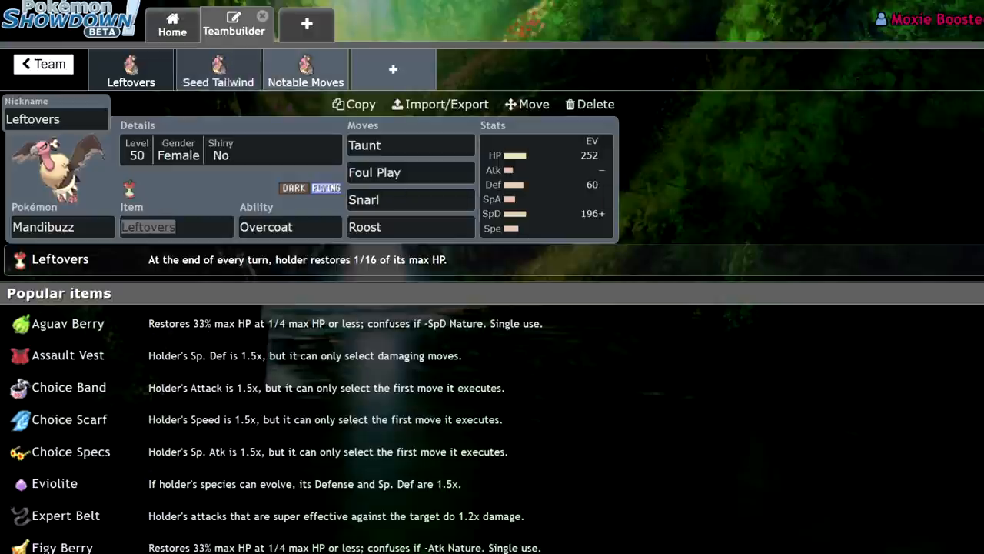
# - Review the Seed Tailwind and Notable Moves Mandibuzz sets, returning to the Leftovers set
pyautogui.click(219, 70)
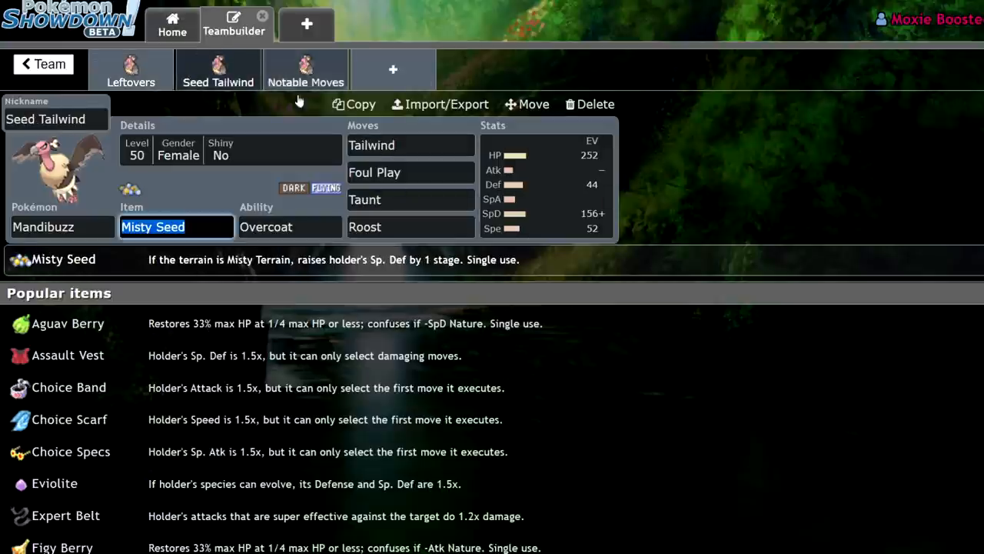
pyautogui.click(305, 70)
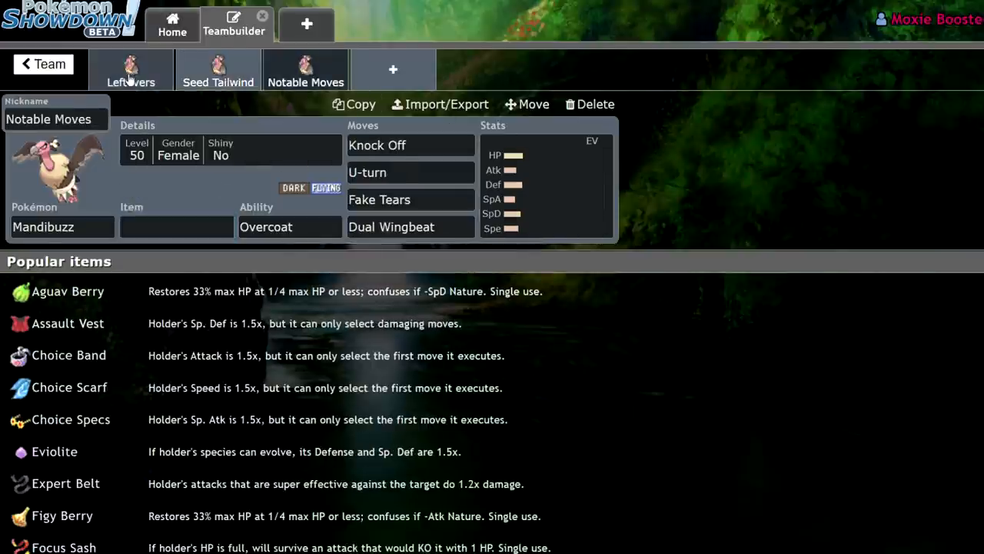
pyautogui.click(130, 69)
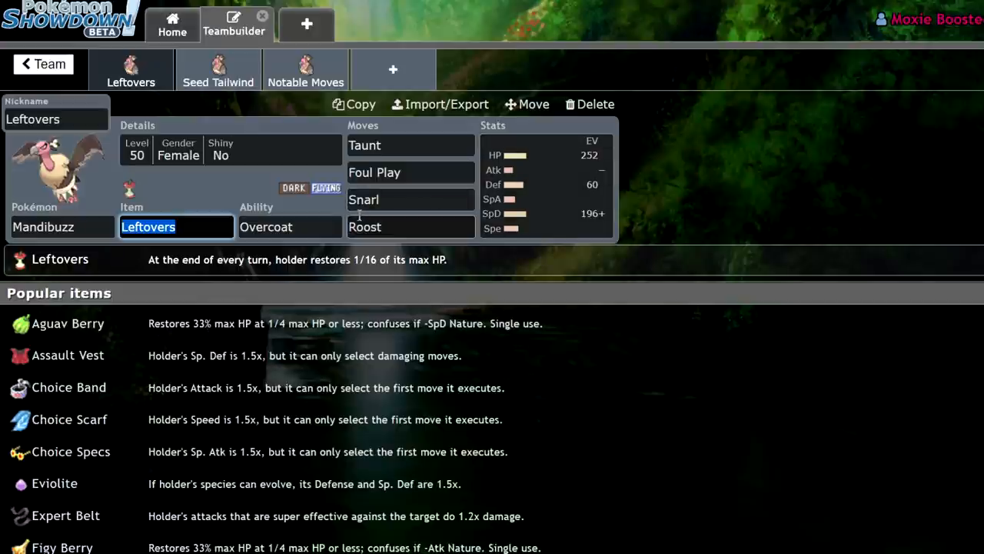
# - Add a fourth blank Mandibuzz set and preview Lash Out before returning to the item choice
pyautogui.click(394, 69)
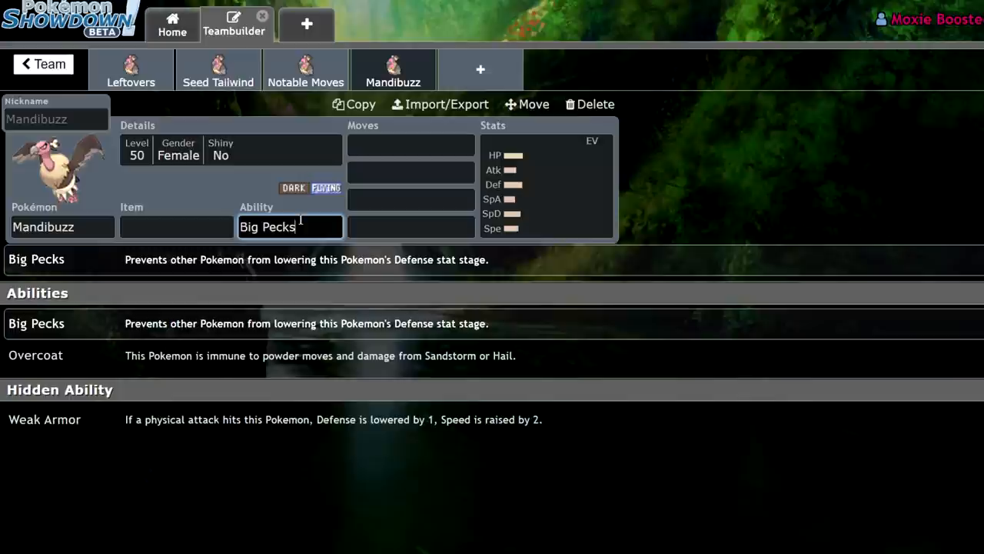
pyautogui.moveTo(232, 355)
pyautogui.write('las')
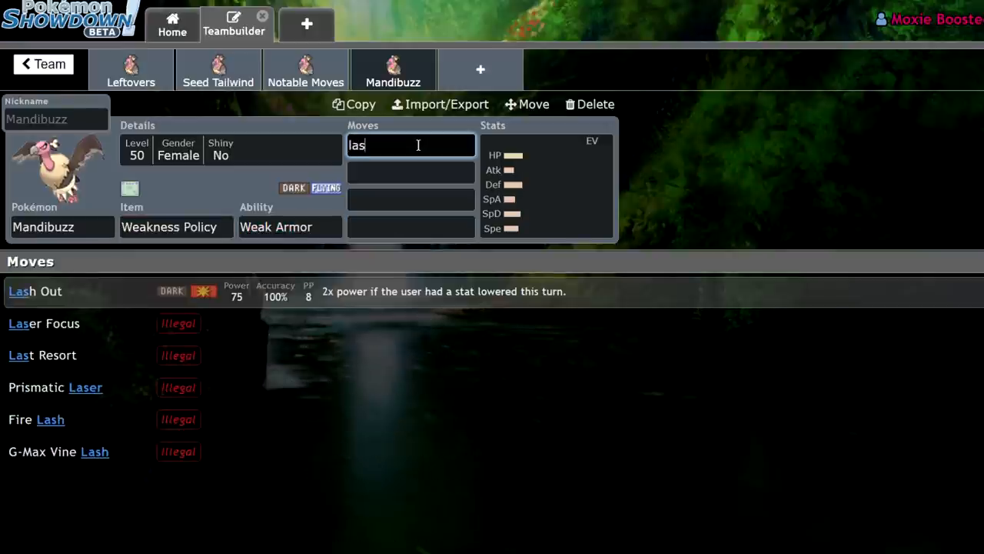
pyautogui.click(34, 290)
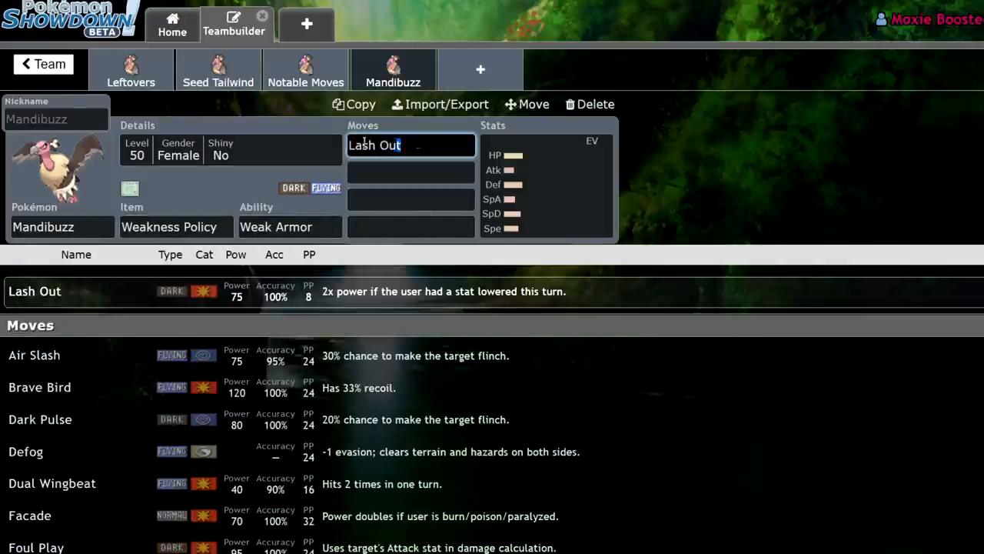
pyautogui.click(176, 226)
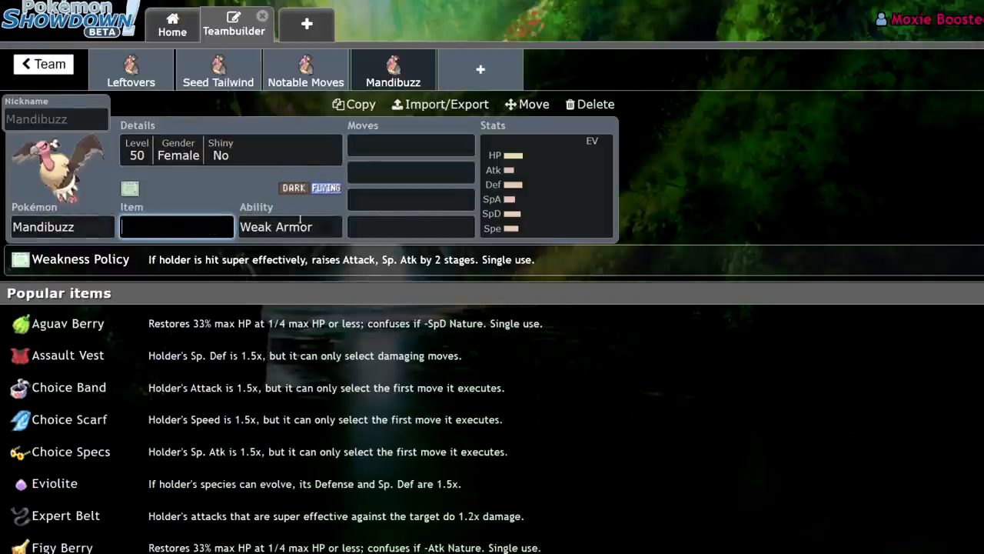
# - Show the new set's EV spread, then the Leftovers set's 252 HP Calm physically defensive spread
pyautogui.click(289, 226)
pyautogui.write('Overcoat')
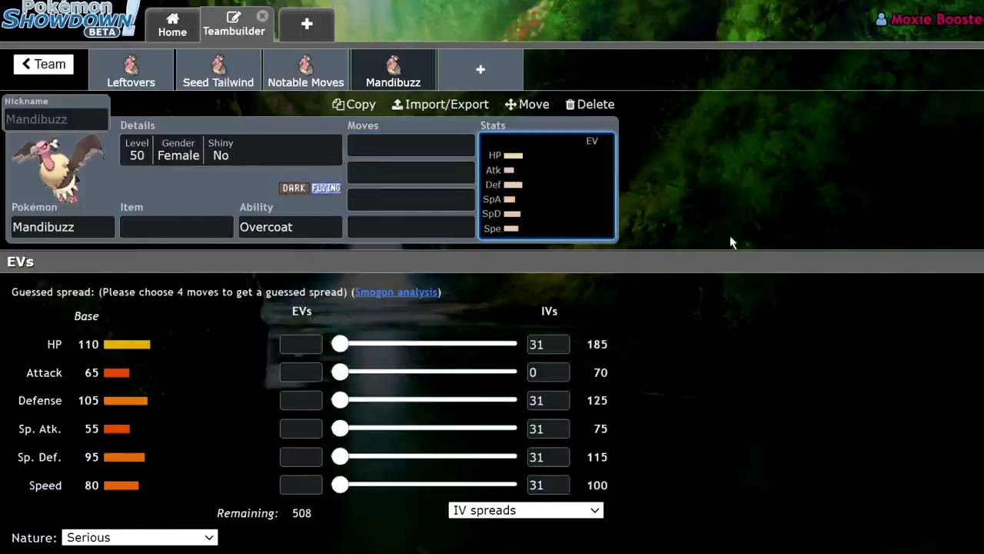
pyautogui.moveTo(243, 353)
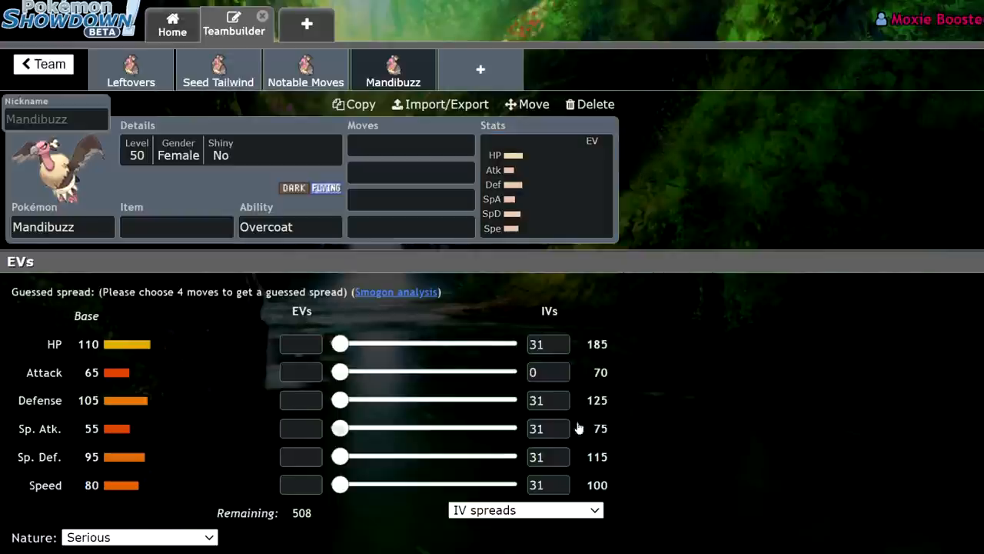
pyautogui.moveTo(797, 394)
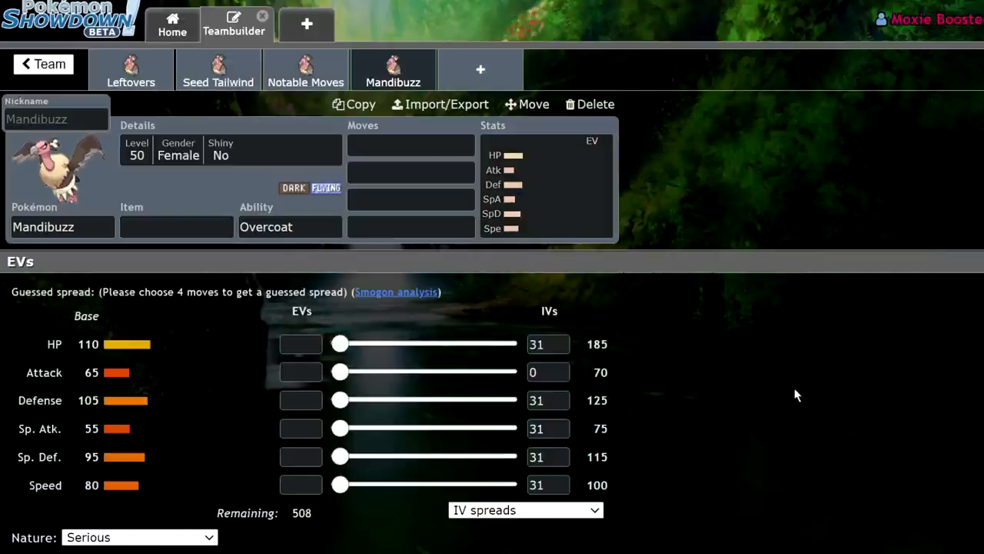
pyautogui.click(411, 145)
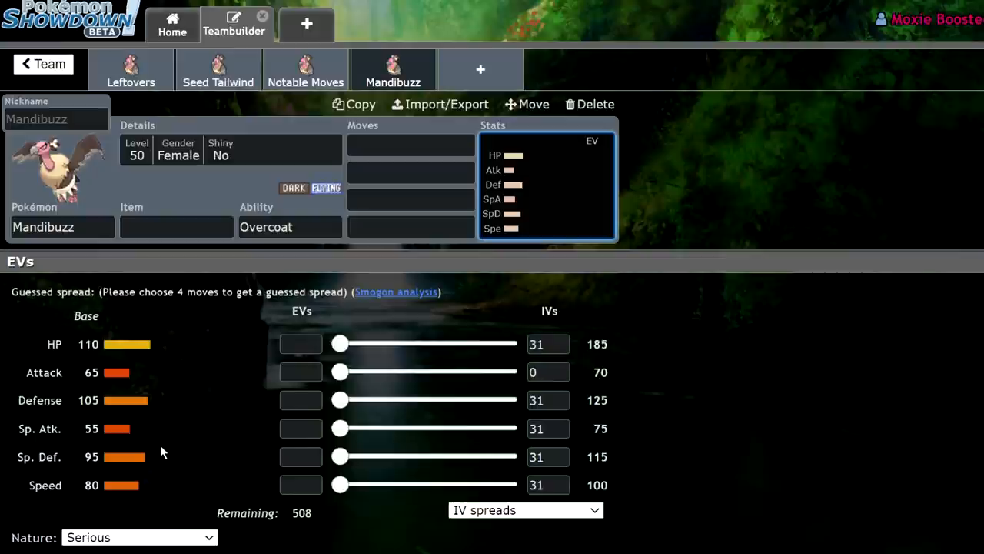
pyautogui.moveTo(105, 393)
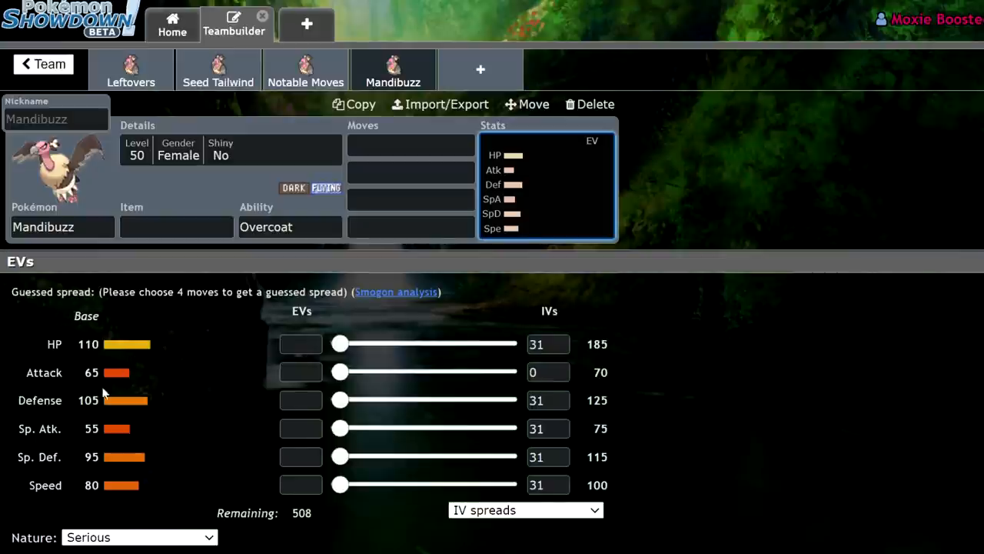
pyautogui.moveTo(153, 413)
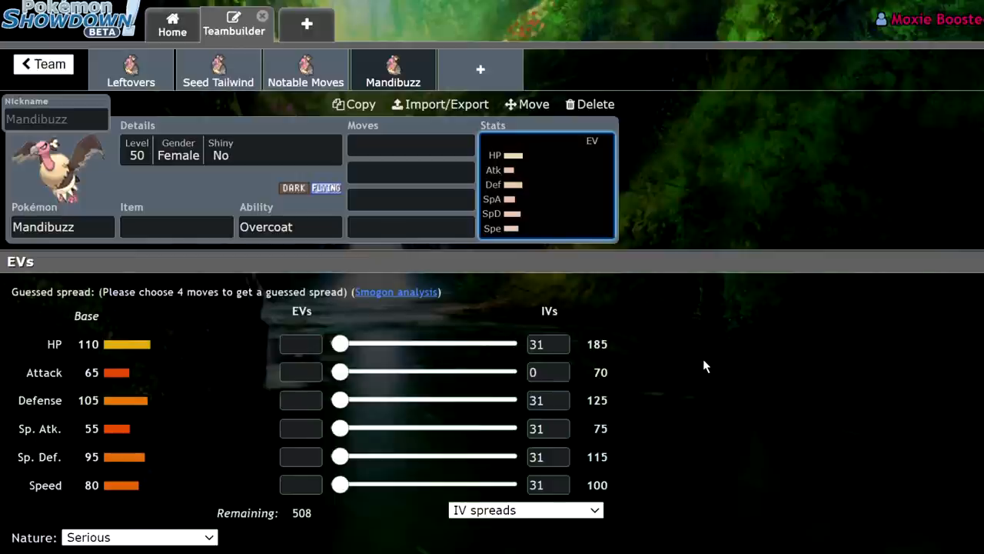
pyautogui.moveTo(162, 406)
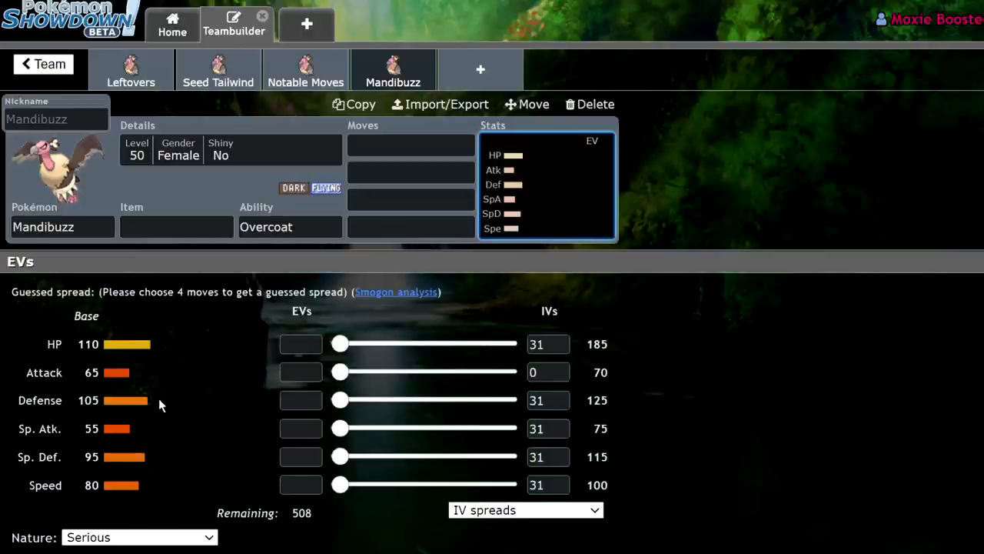
pyautogui.moveTo(139, 323)
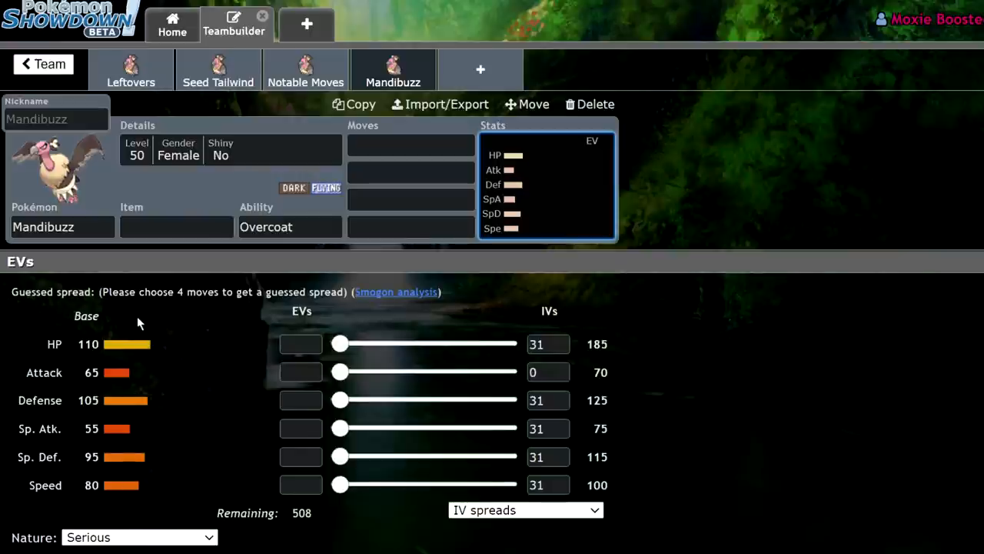
pyautogui.moveTo(113, 489)
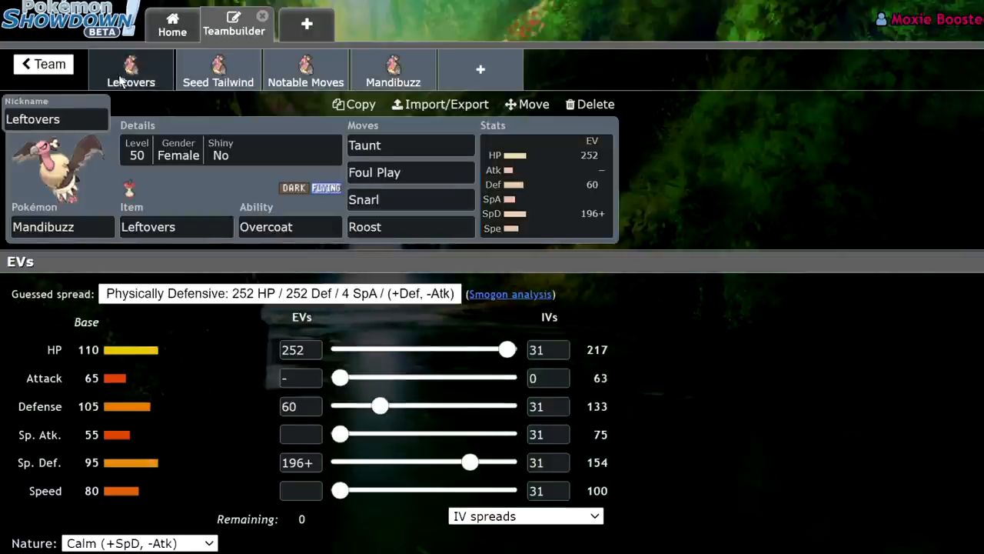
pyautogui.click(61, 226)
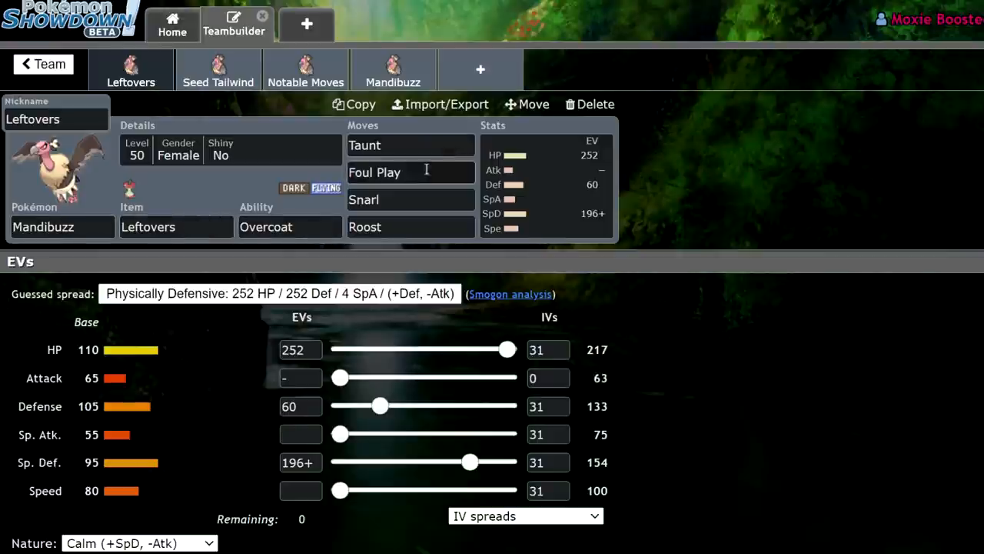
pyautogui.moveTo(320, 345)
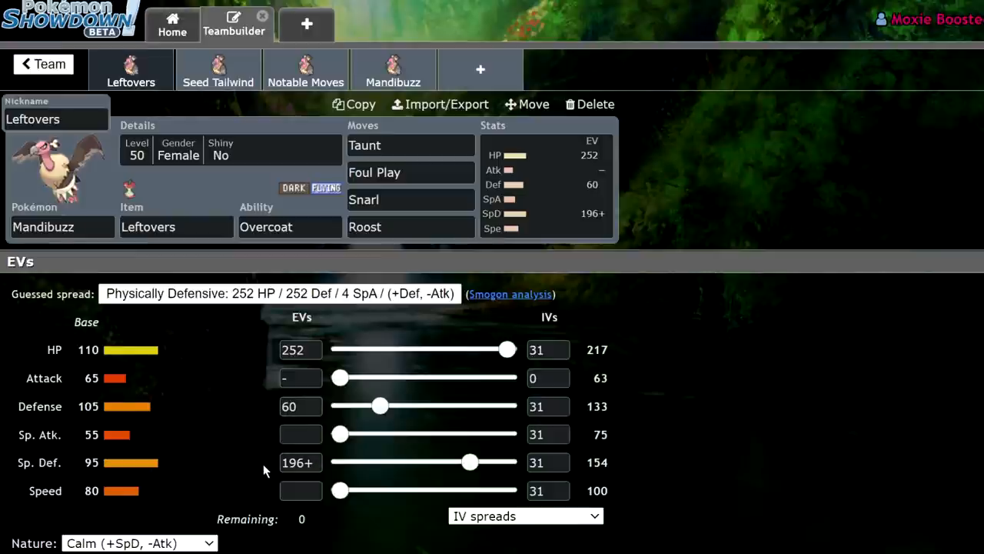
pyautogui.moveTo(243, 461)
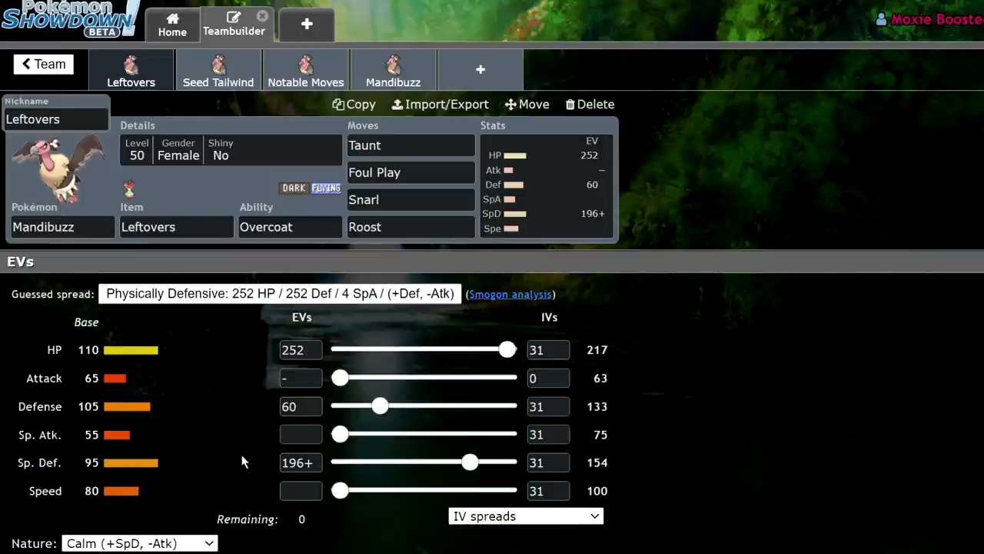
pyautogui.moveTo(723, 319)
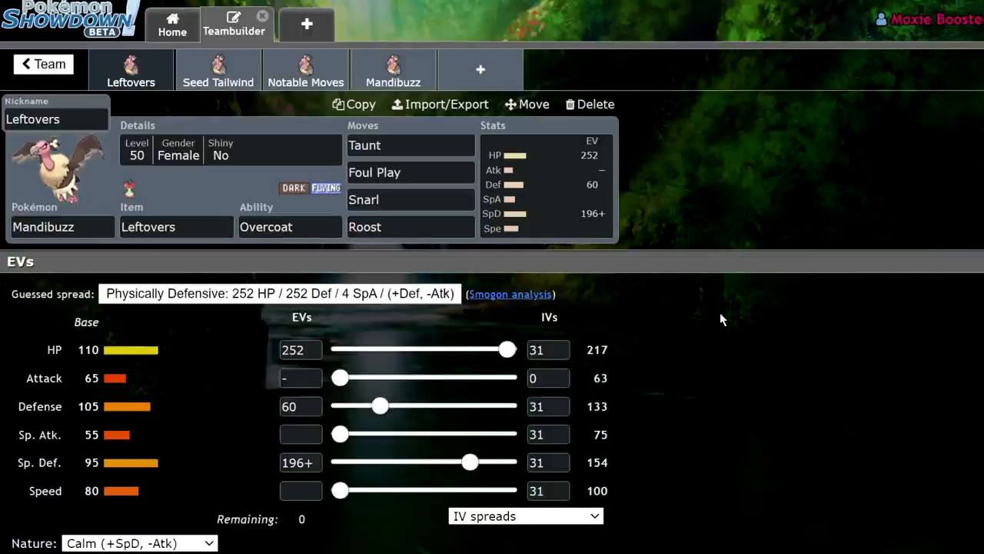
pyautogui.moveTo(167, 340)
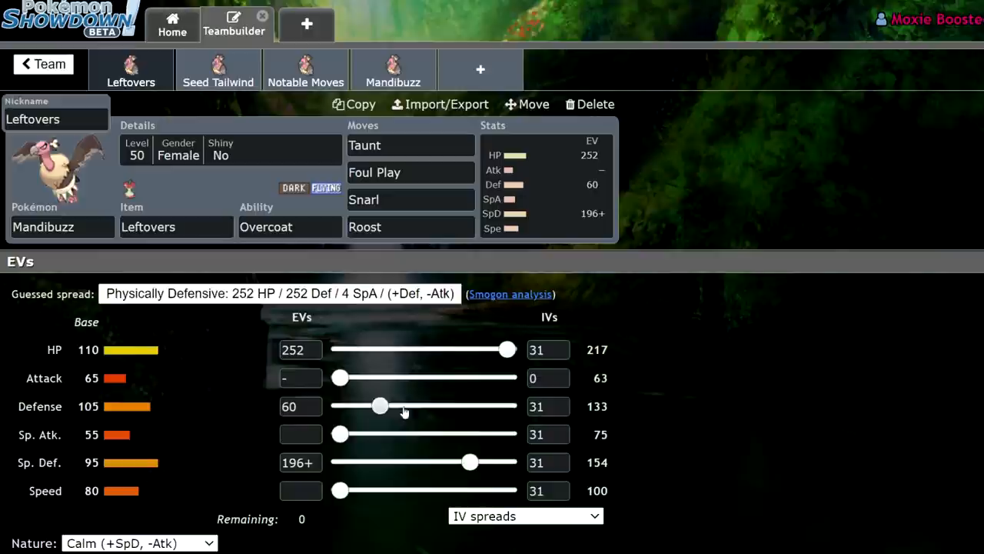
pyautogui.moveTo(812, 366)
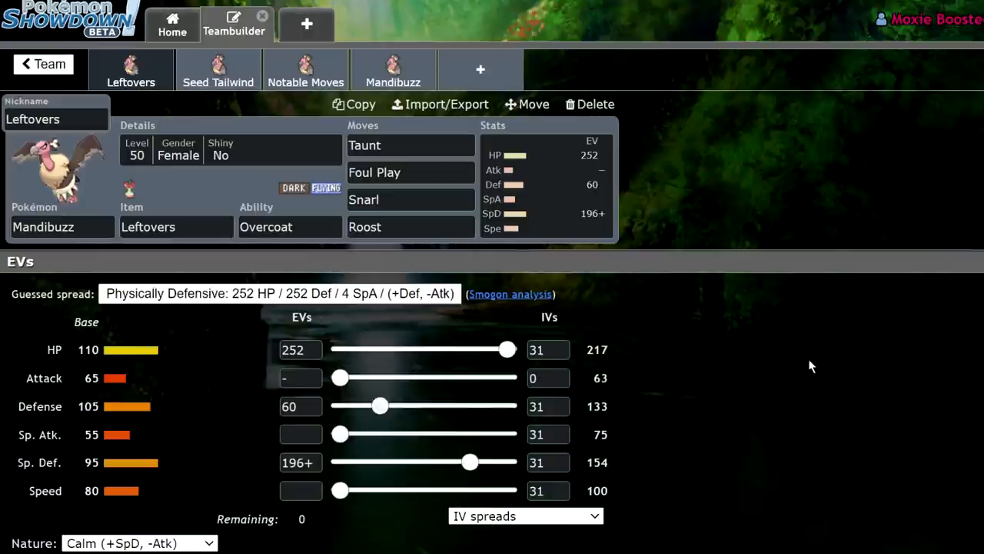
pyautogui.moveTo(809, 370)
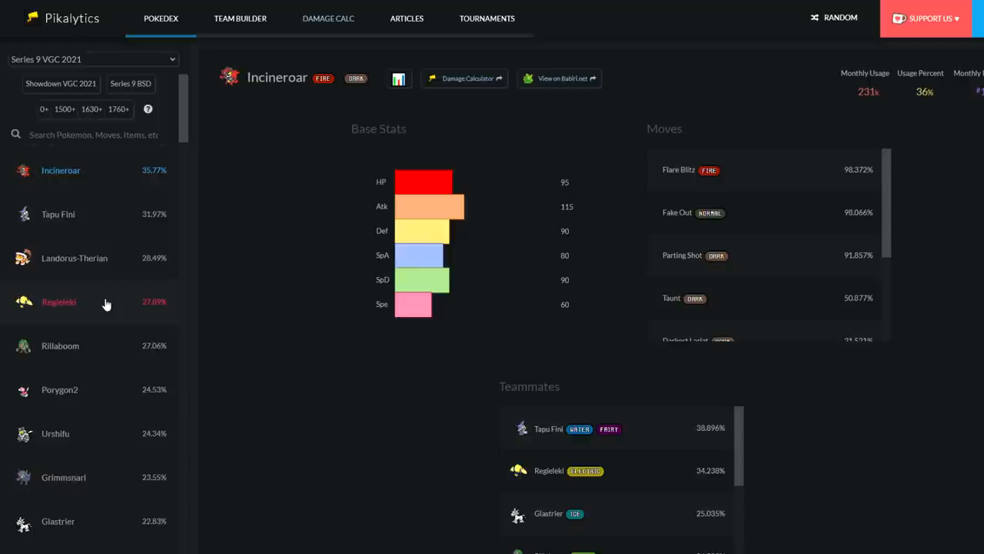
pyautogui.moveTo(104, 218)
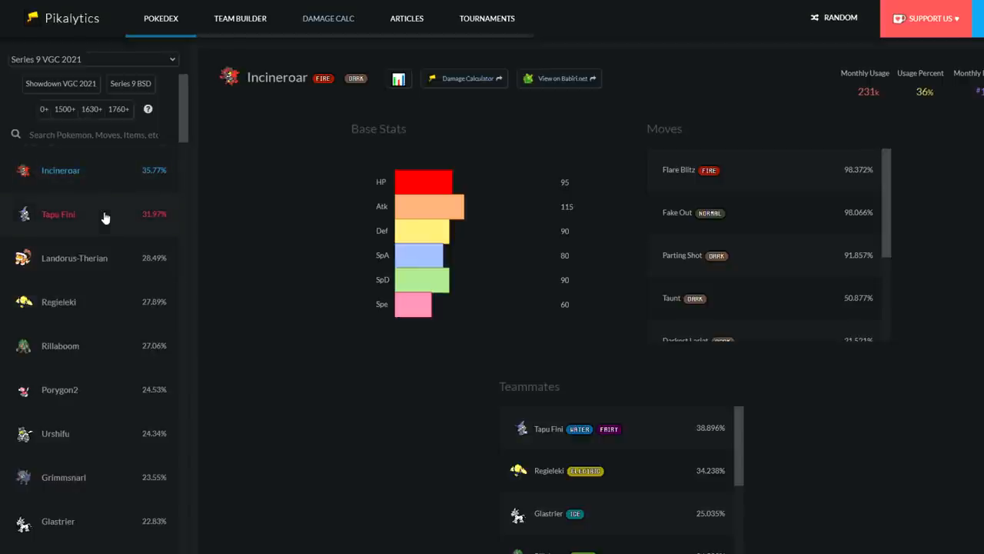
pyautogui.moveTo(116, 230)
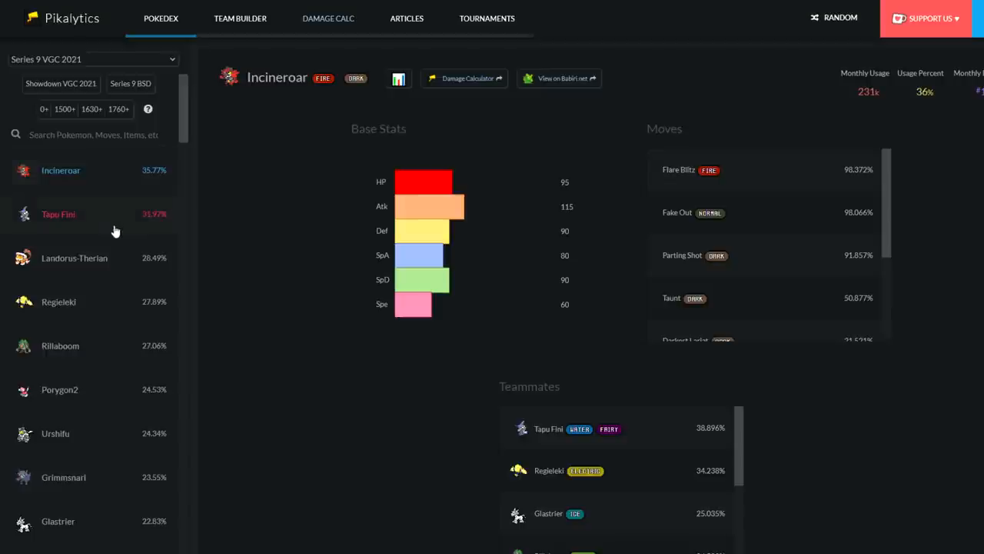
pyautogui.moveTo(151, 246)
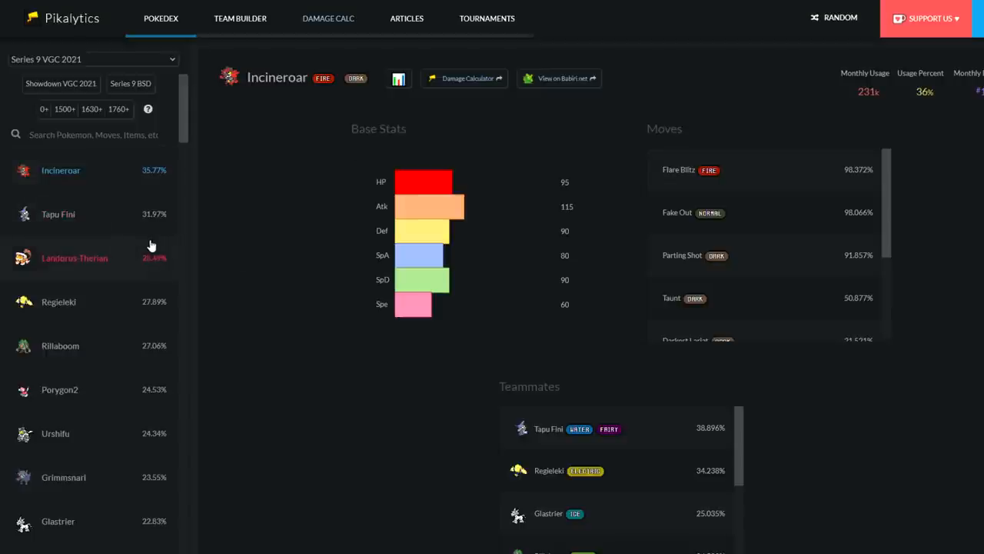
pyautogui.moveTo(60, 169)
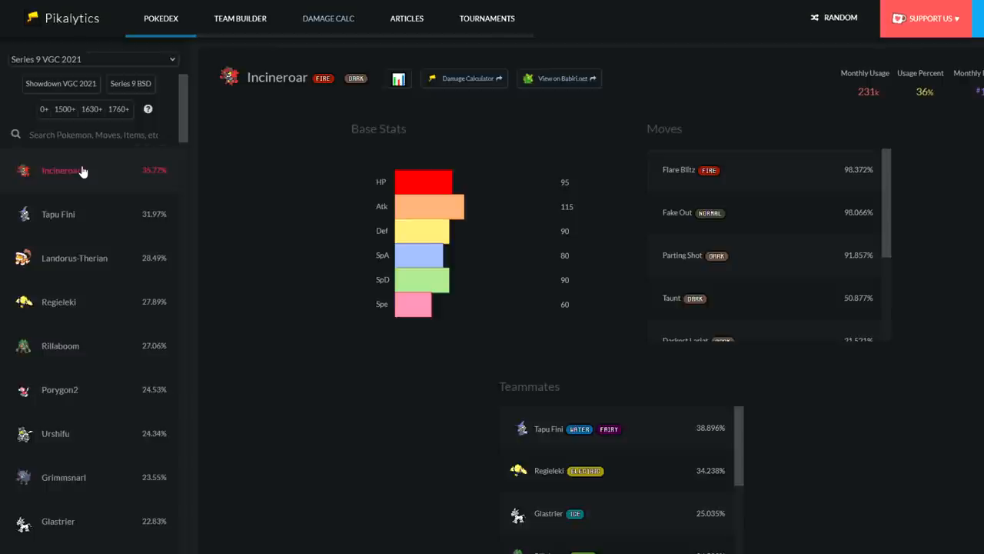
pyautogui.moveTo(221, 142)
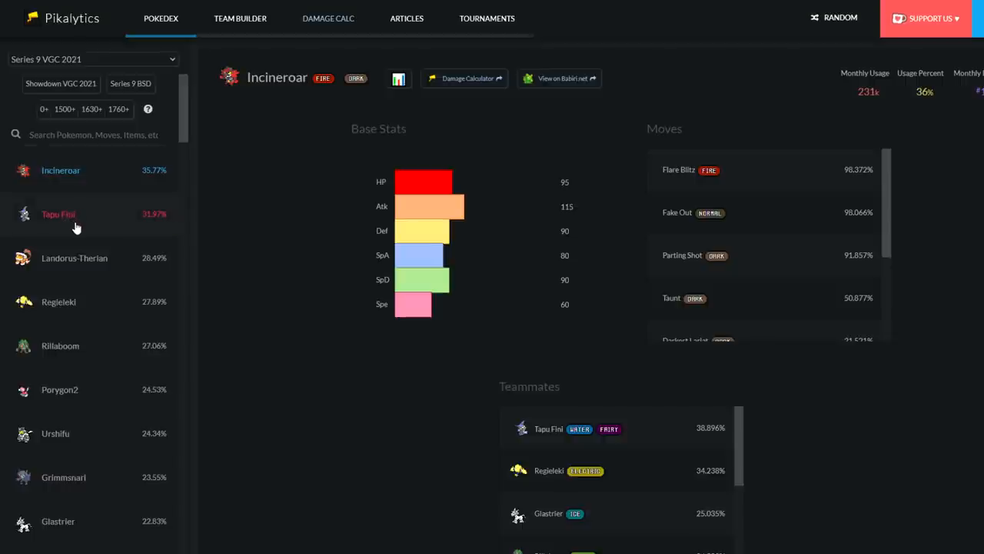
pyautogui.moveTo(74, 258)
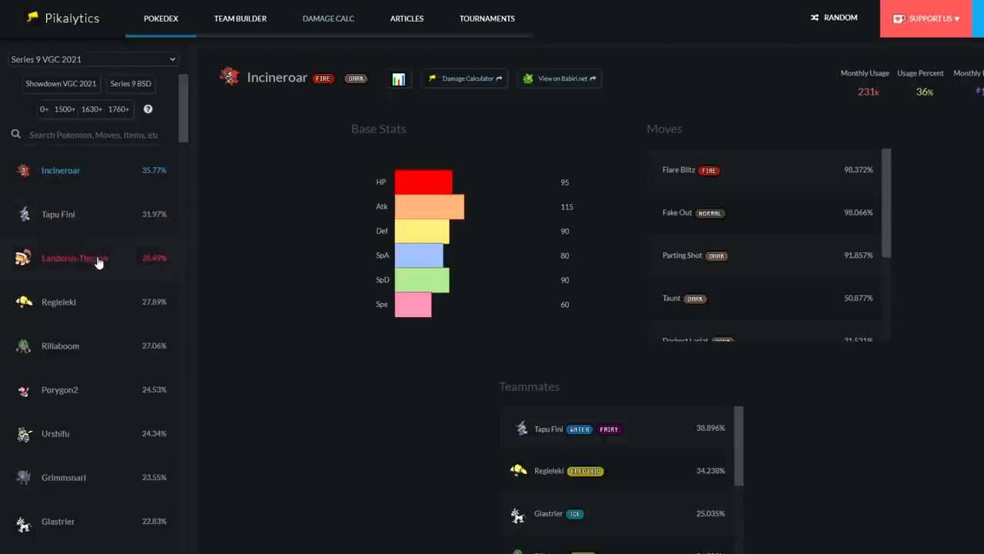
pyautogui.moveTo(246, 218)
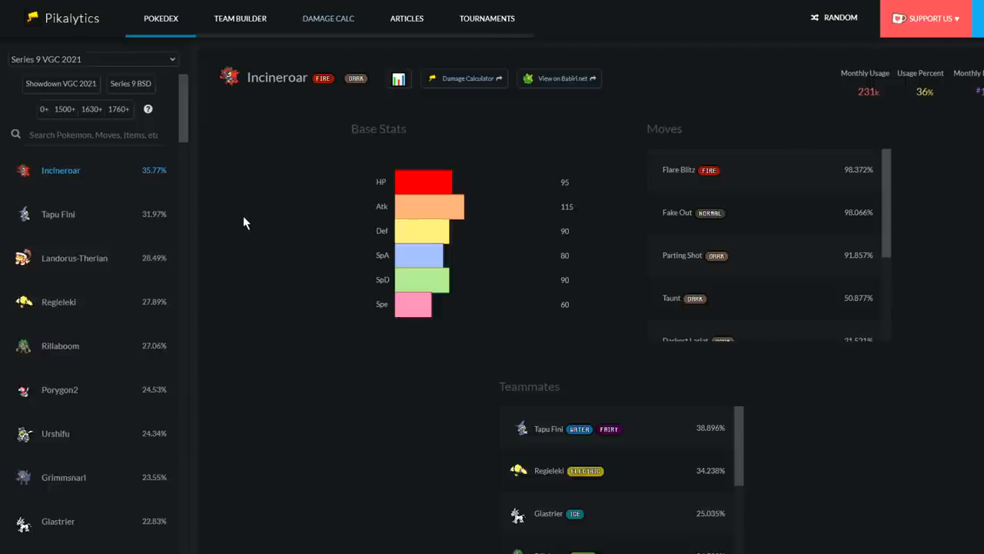
pyautogui.moveTo(146, 269)
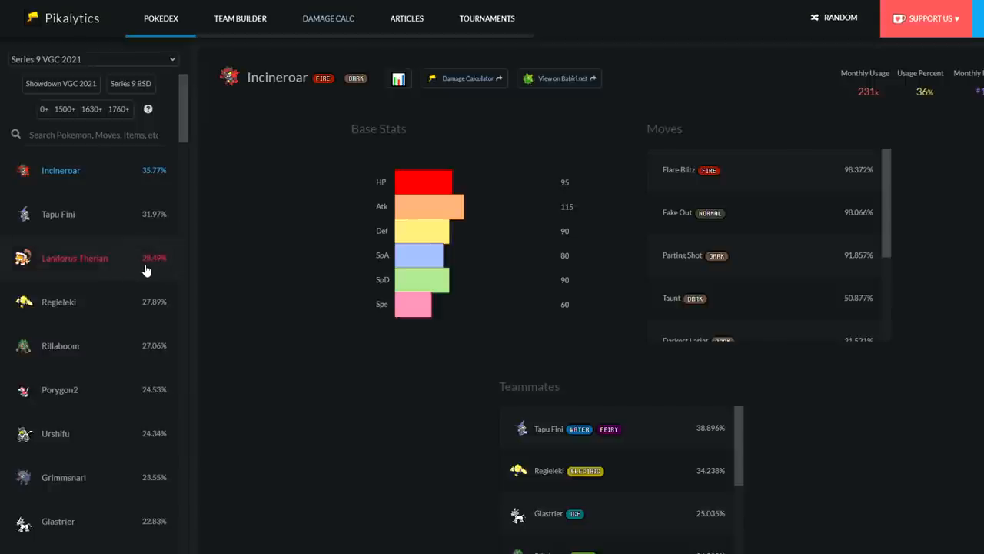
pyautogui.moveTo(85, 311)
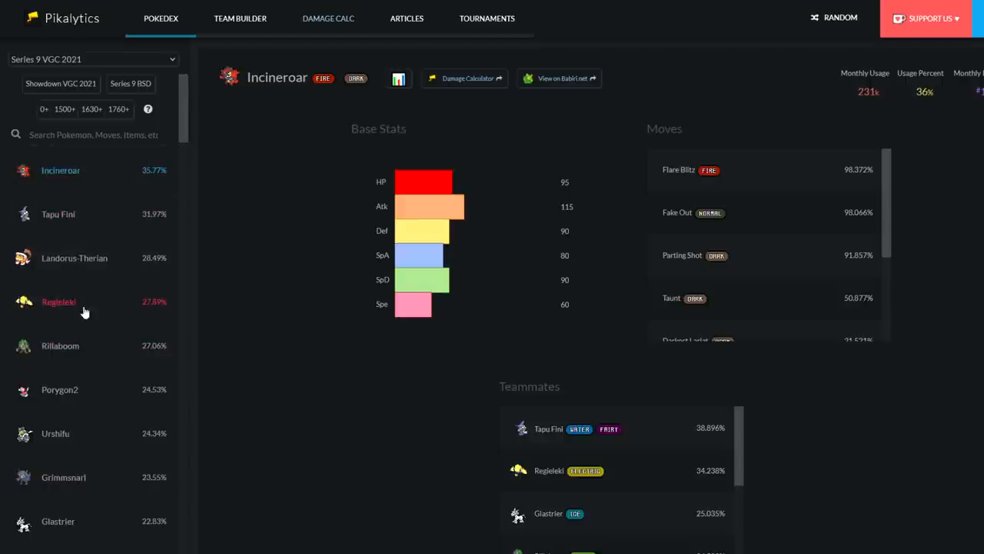
pyautogui.moveTo(89, 304)
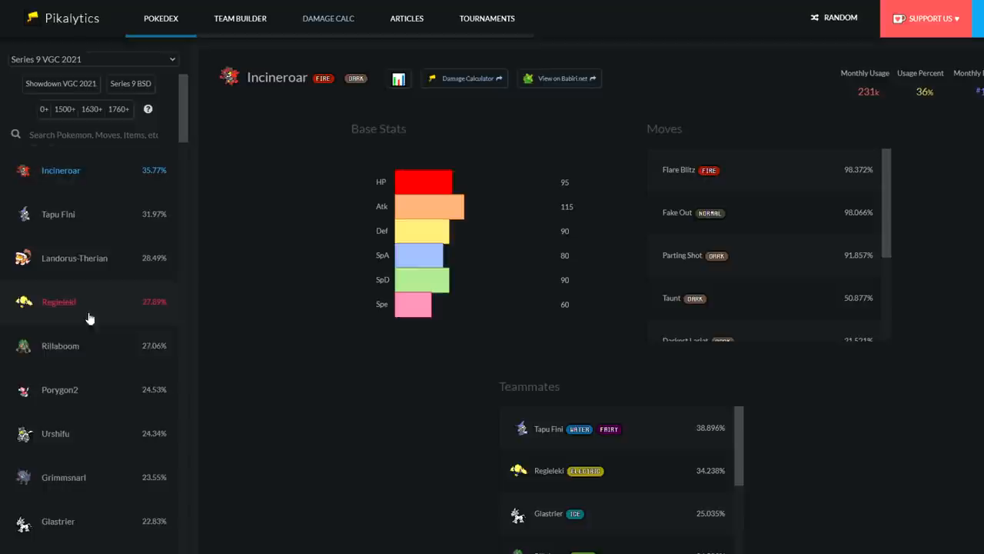
pyautogui.moveTo(114, 330)
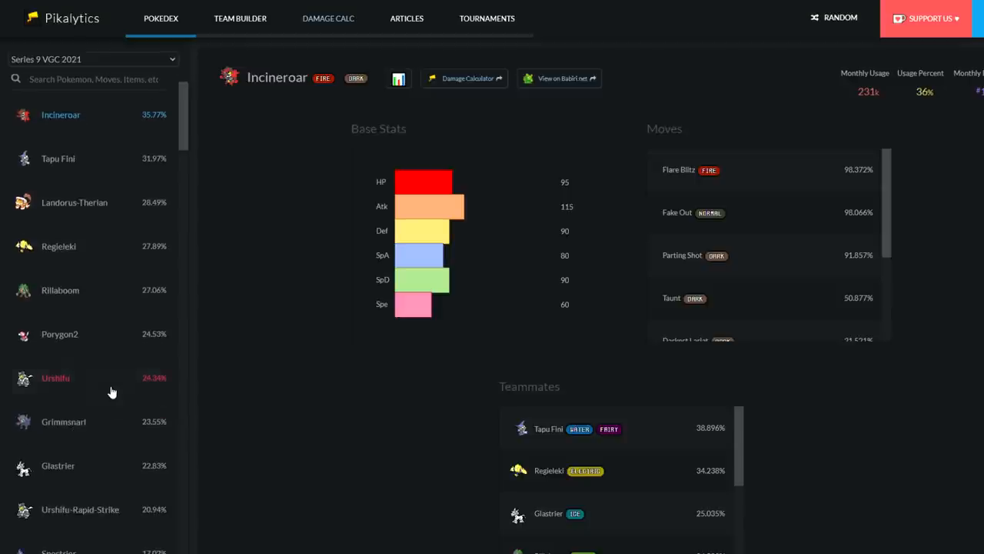
# - Scroll the Series 9 VGC 2021 usage rankings from Incineroar down past Nihilego, ending on Incineroar's page
pyautogui.scroll(-3)
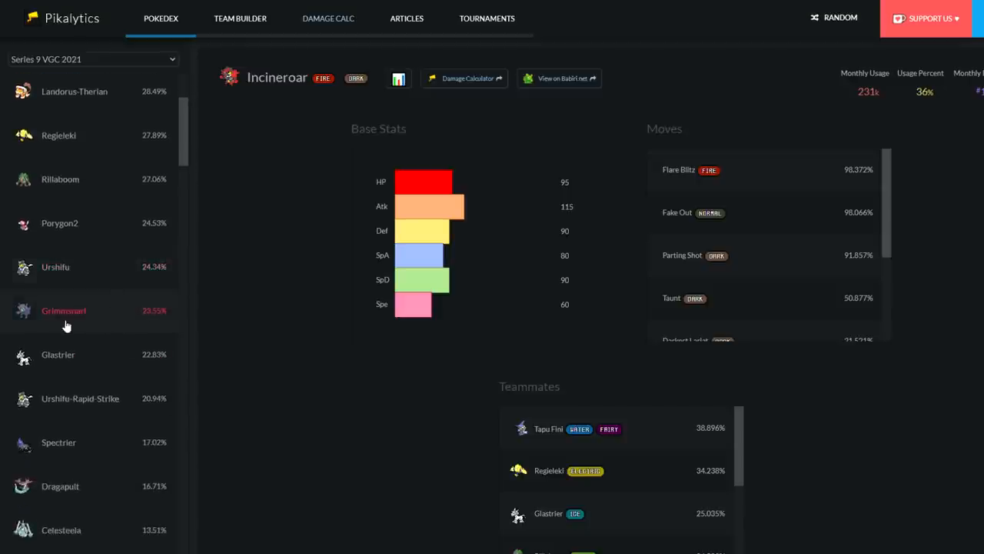
pyautogui.moveTo(43, 413)
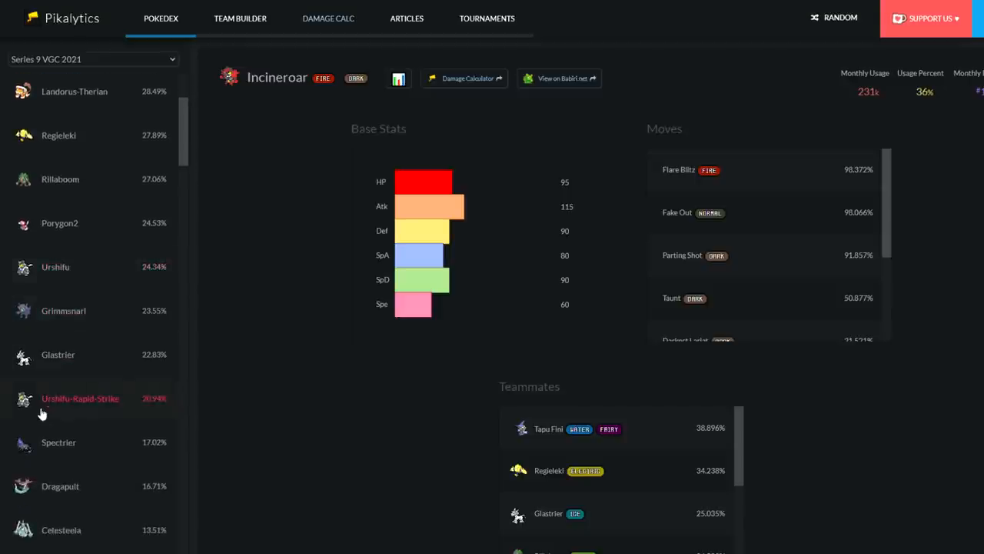
pyautogui.scroll(-3)
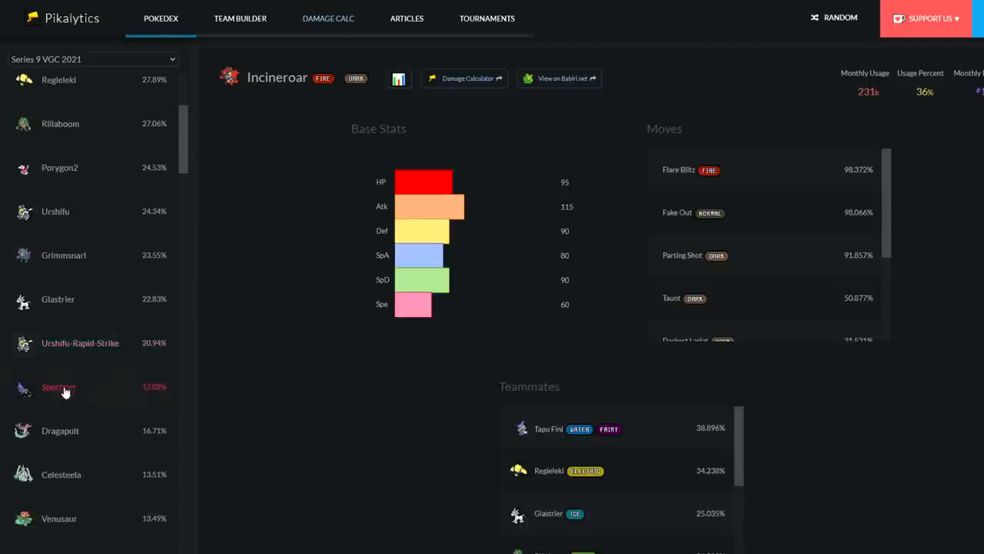
pyautogui.moveTo(114, 442)
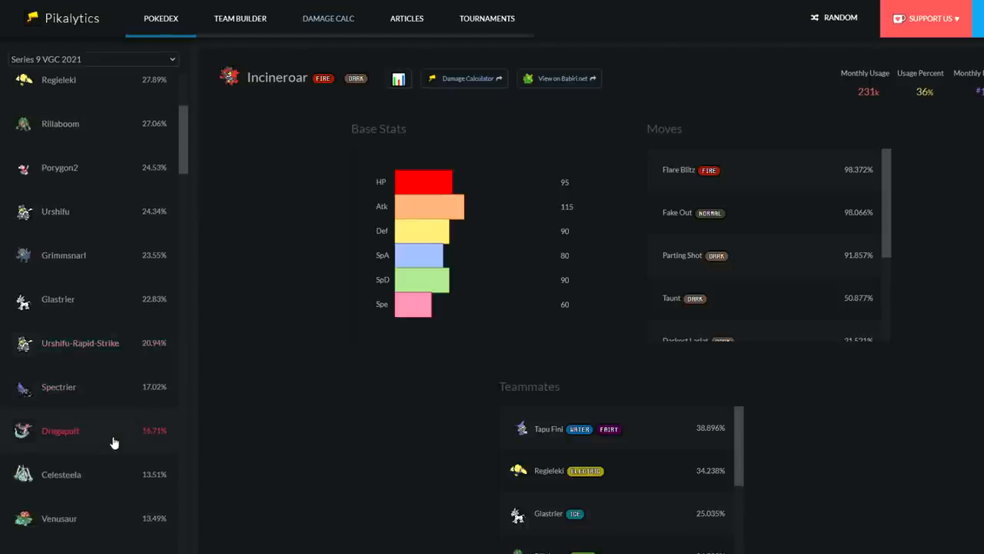
pyautogui.scroll(-3)
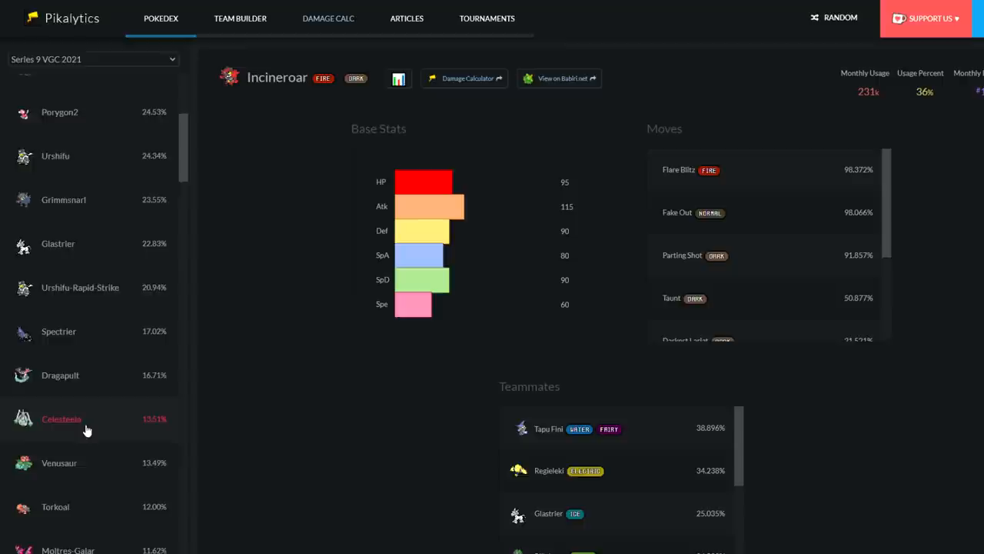
pyautogui.scroll(-3)
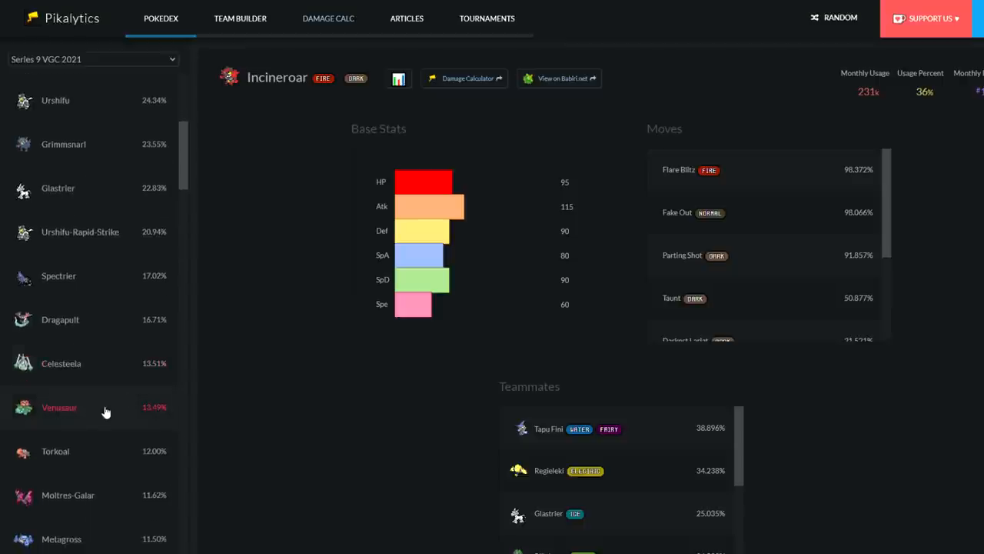
pyautogui.scroll(-3)
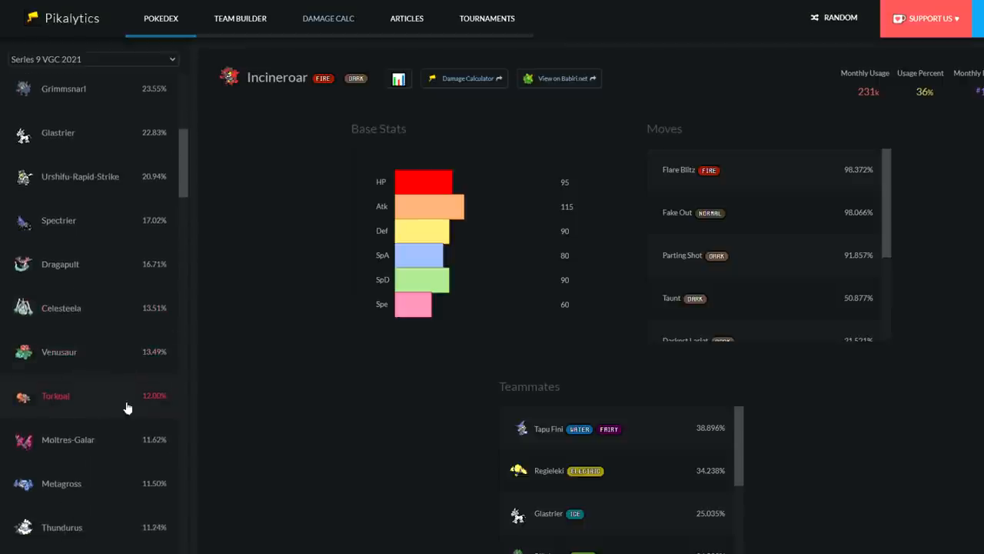
pyautogui.scroll(-3)
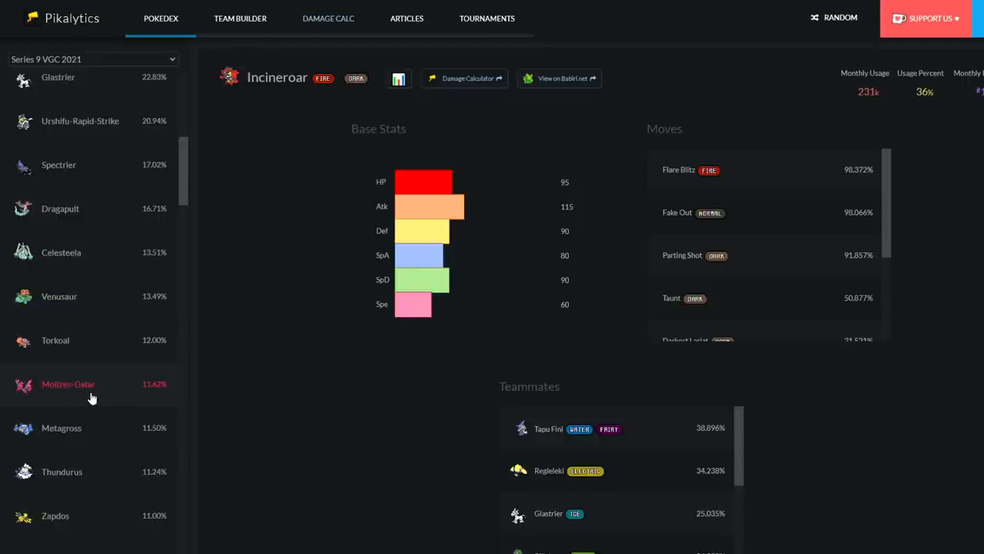
pyautogui.scroll(-3)
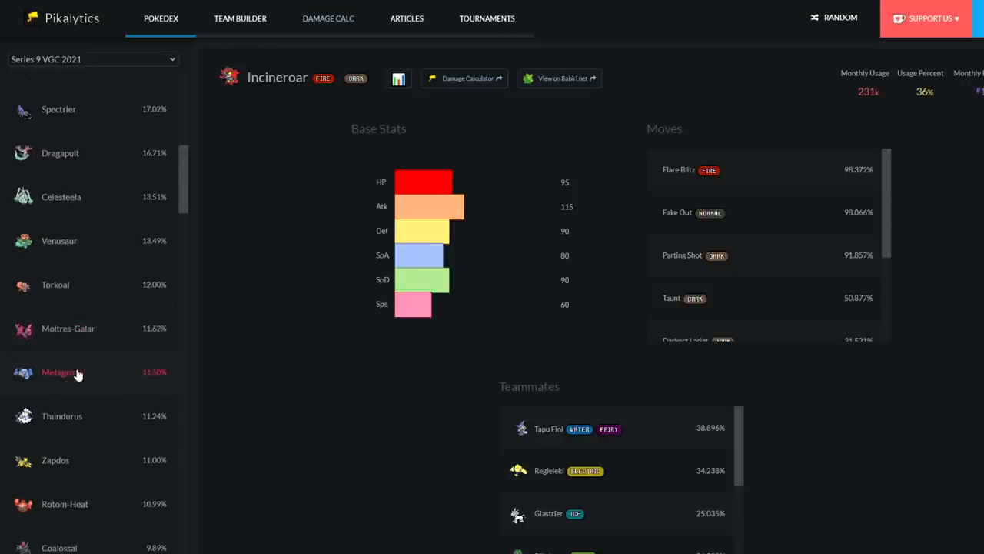
pyautogui.scroll(-3)
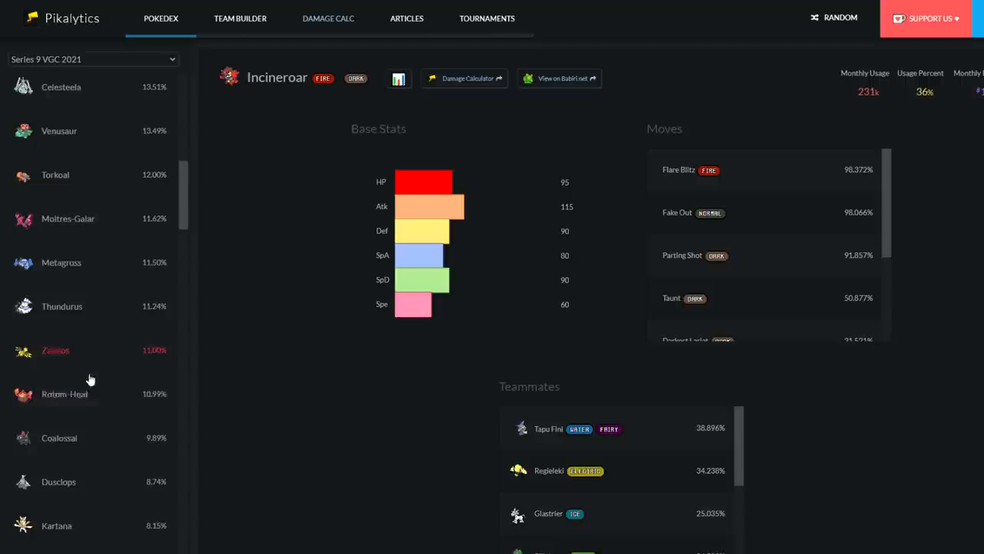
pyautogui.scroll(-3)
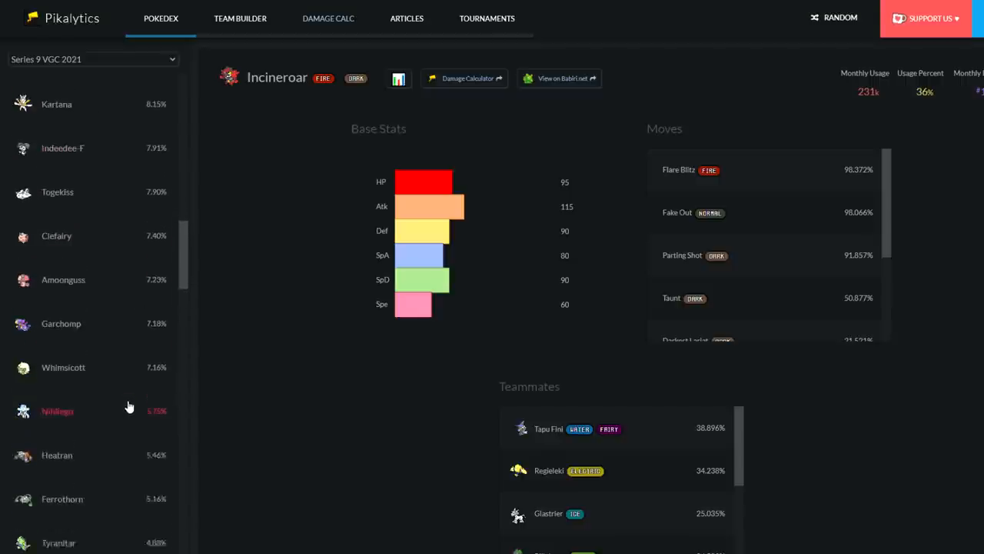
pyautogui.click(92, 58)
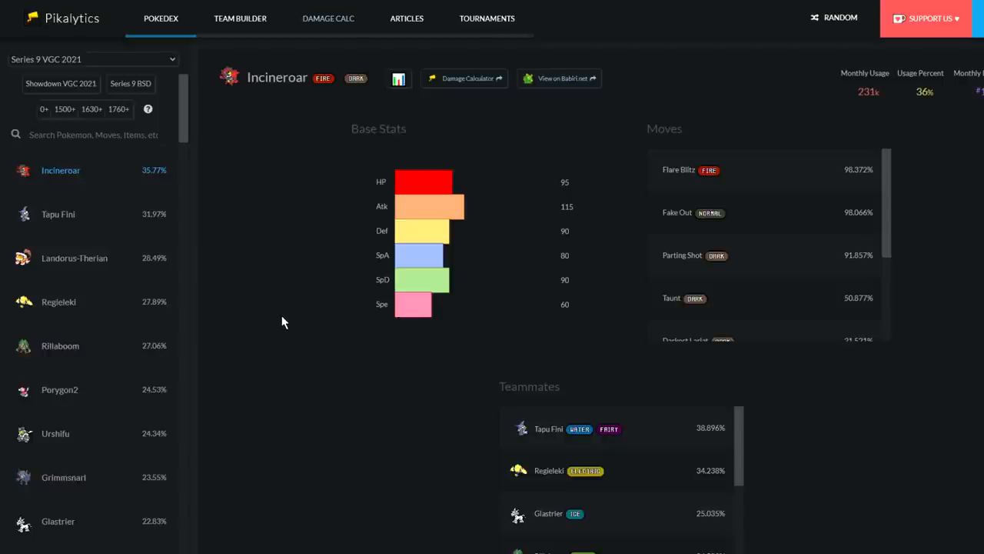
pyautogui.moveTo(281, 328)
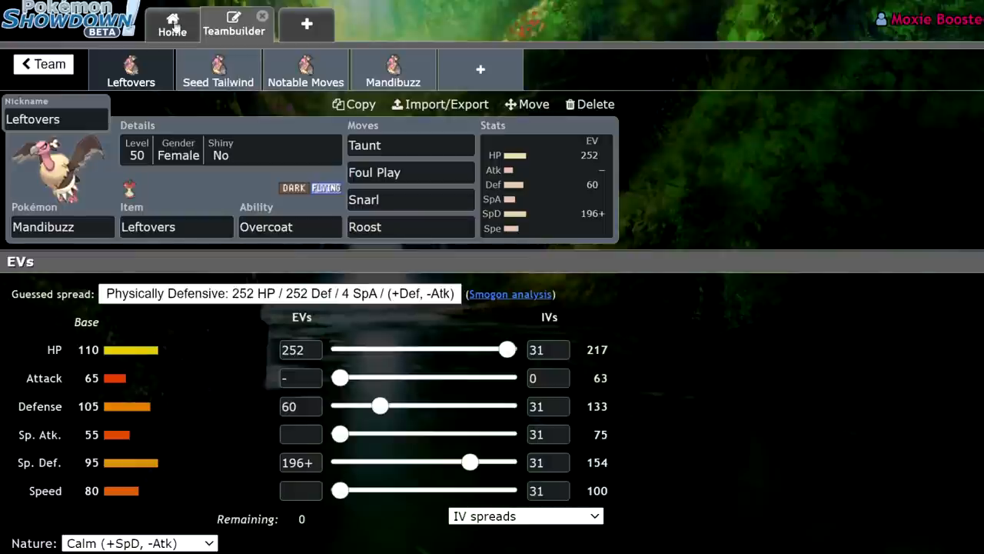
pyautogui.moveTo(692, 353)
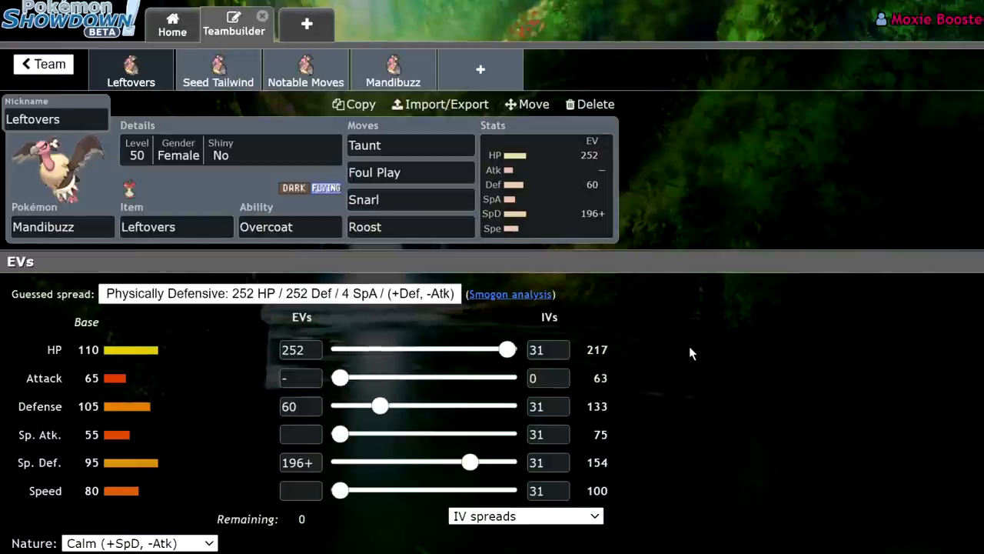
pyautogui.moveTo(377, 369)
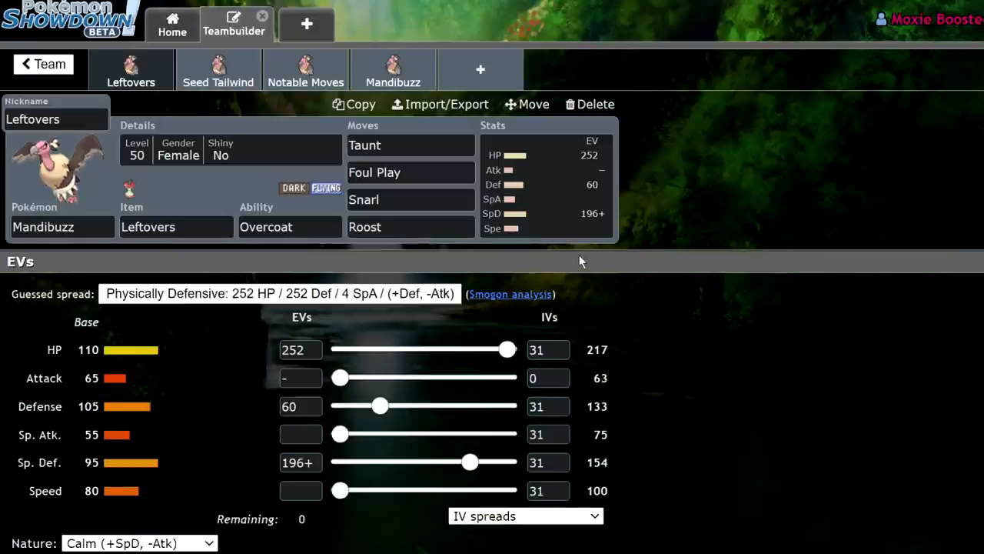
pyautogui.moveTo(515, 171)
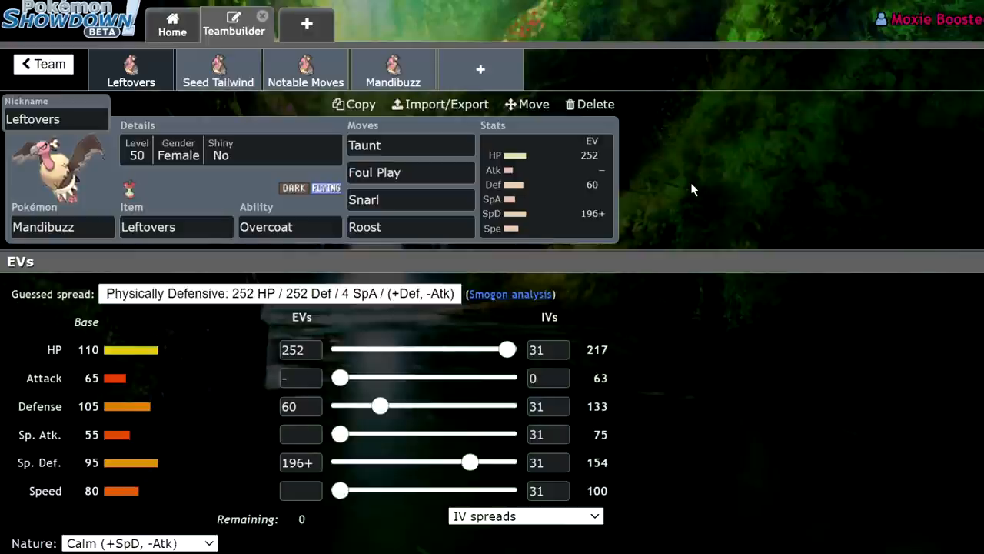
pyautogui.moveTo(315, 212)
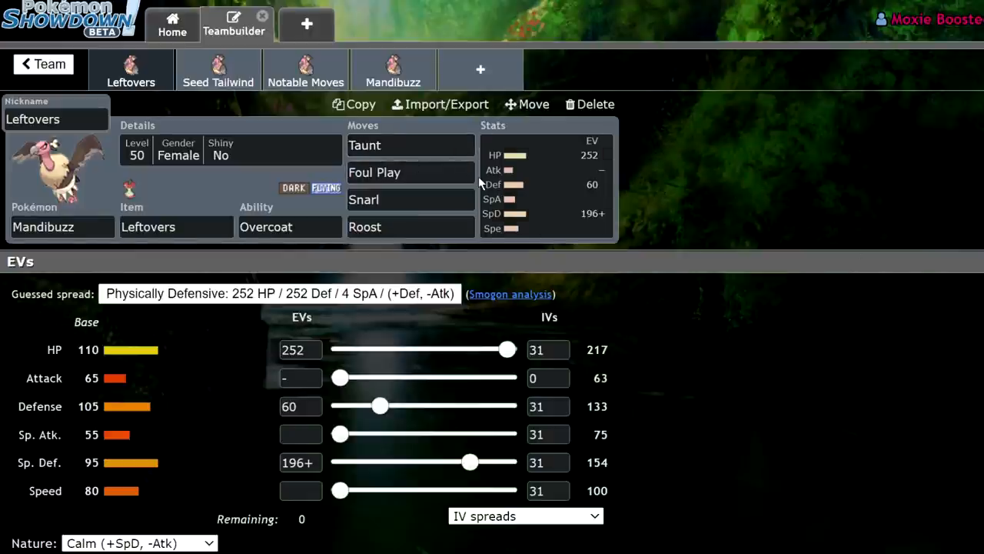
pyautogui.moveTo(732, 206)
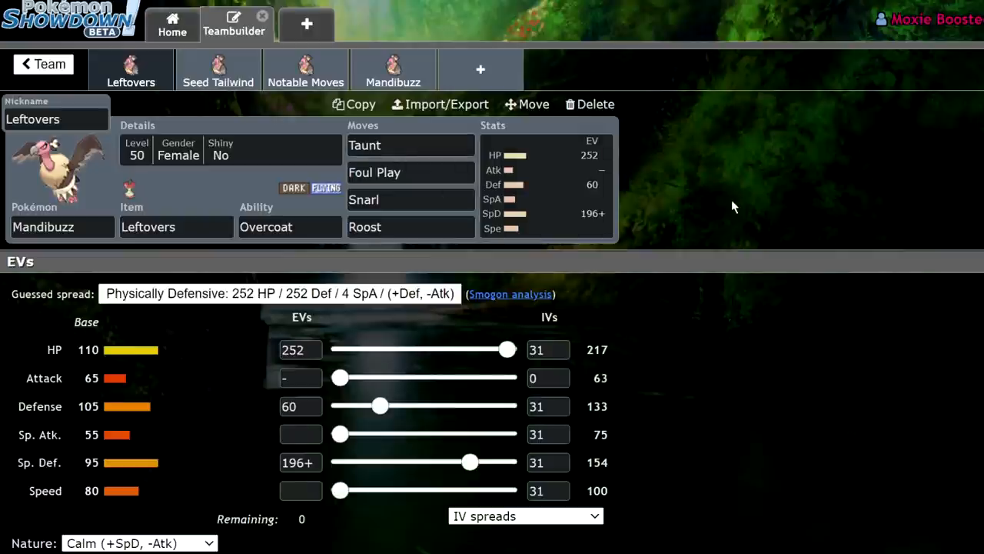
pyautogui.moveTo(563, 169)
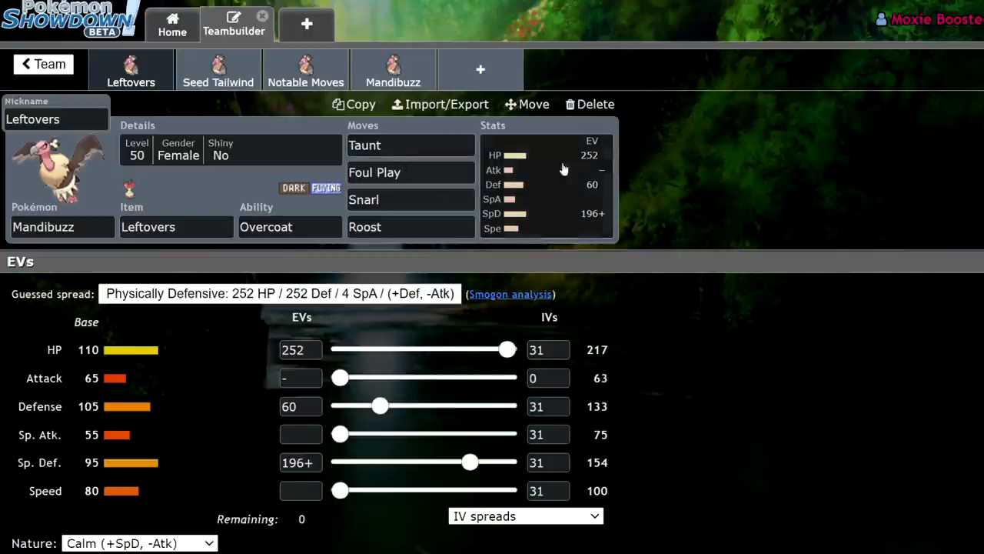
pyautogui.moveTo(492, 157)
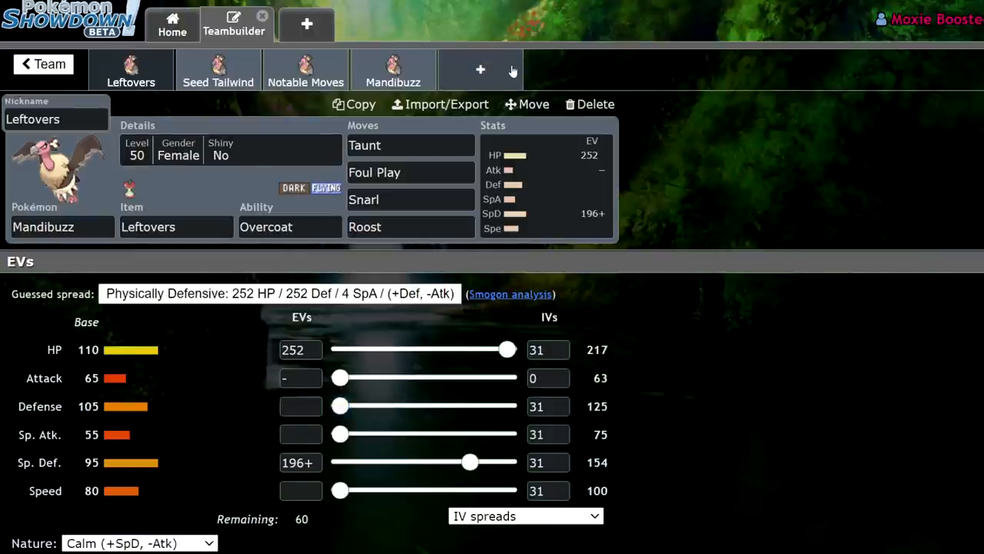
# - Add Tapu Fini with Misty Surge to a new team slot
pyautogui.click(480, 69)
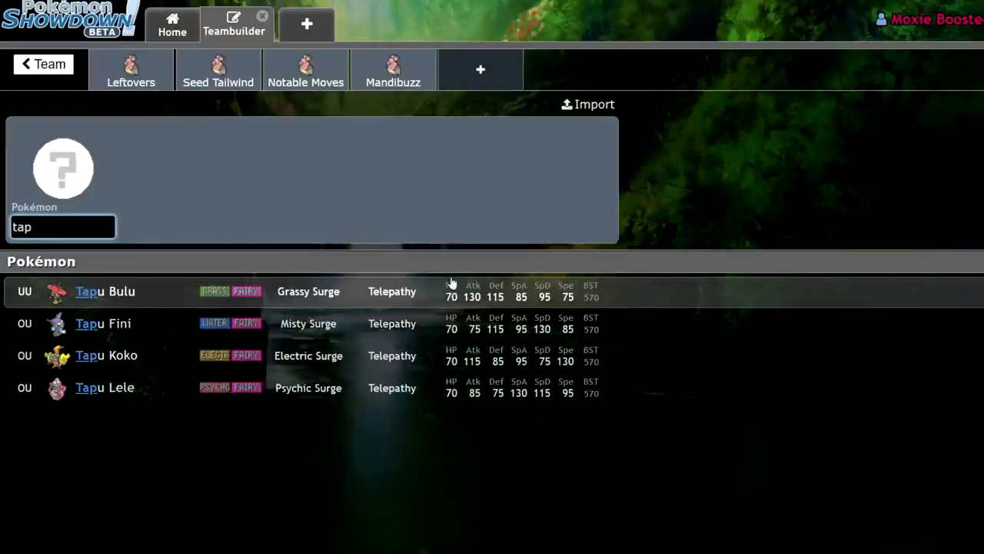
pyautogui.click(103, 323)
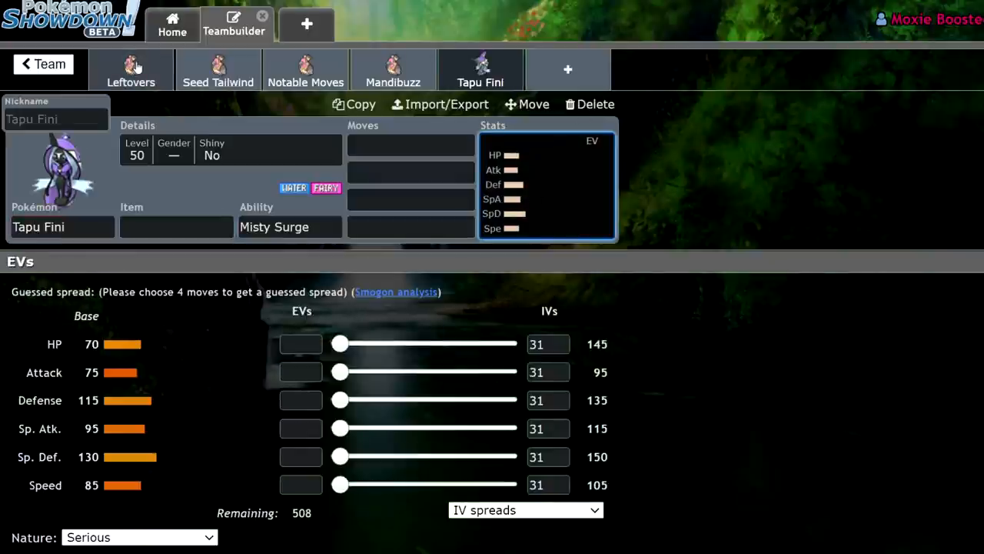
# - Give the Leftovers Mandibuzz 44 Speed EVs and 12 Defense EVs
pyautogui.click(130, 69)
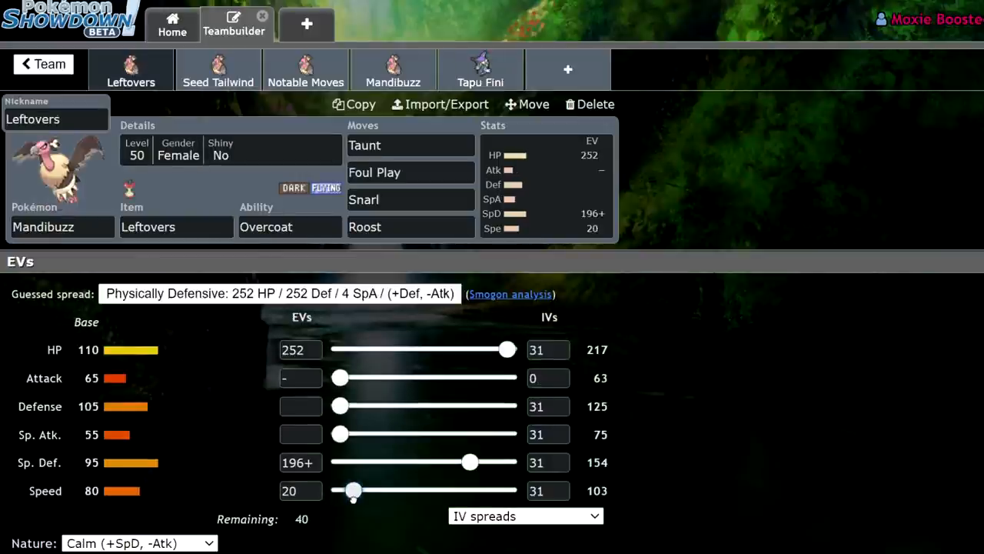
pyautogui.moveTo(352, 491); pyautogui.dragTo(369, 491)
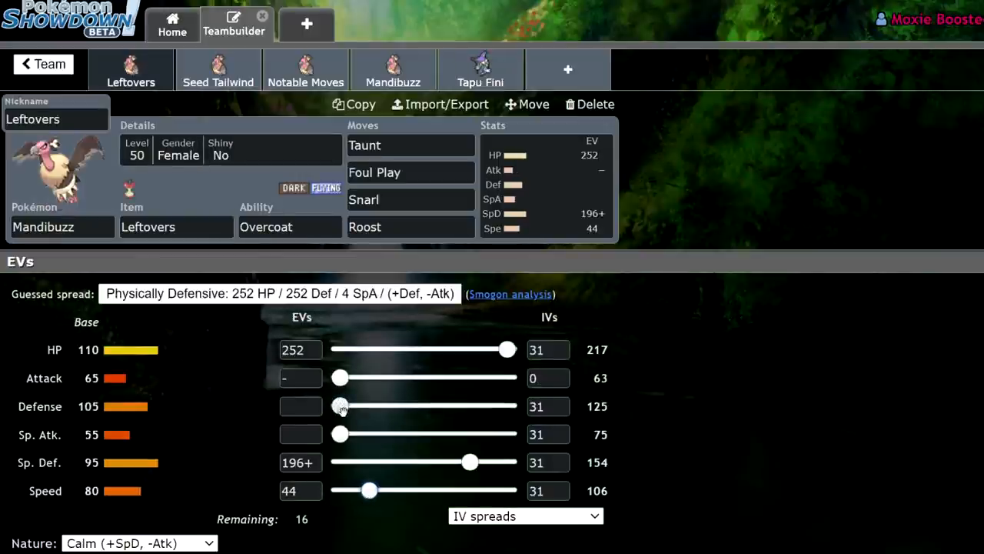
pyautogui.moveTo(337, 406); pyautogui.dragTo(348, 406)
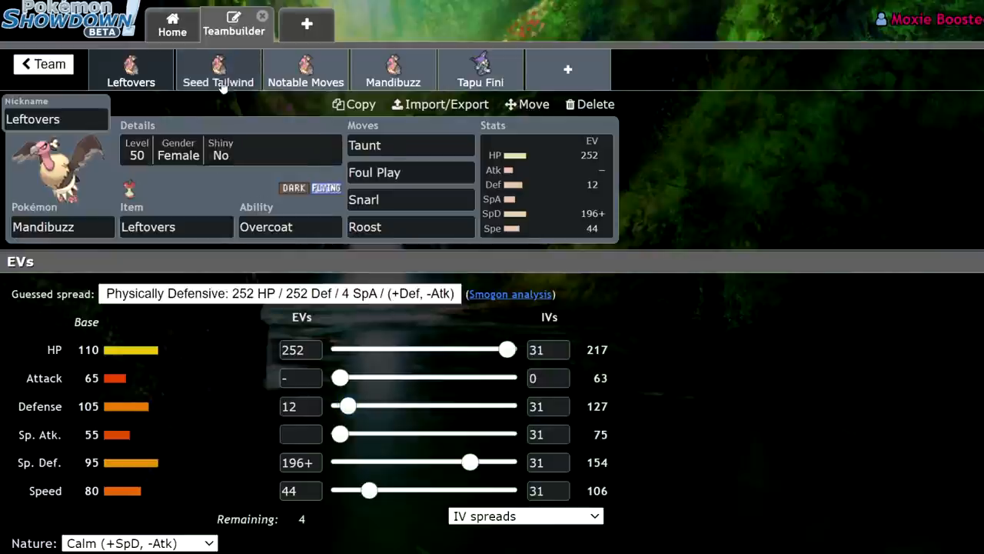
# - Compare the Misty Seed Tailwind Mandibuzz (252 HP, 44 Def, 156 SpD, 52 Spe) against the Leftovers set
pyautogui.click(219, 69)
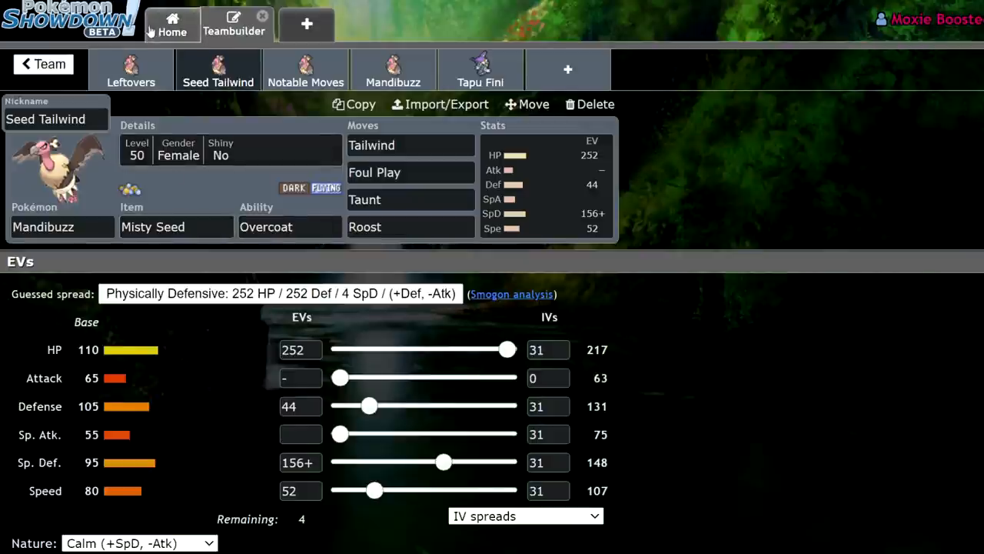
pyautogui.moveTo(335, 201)
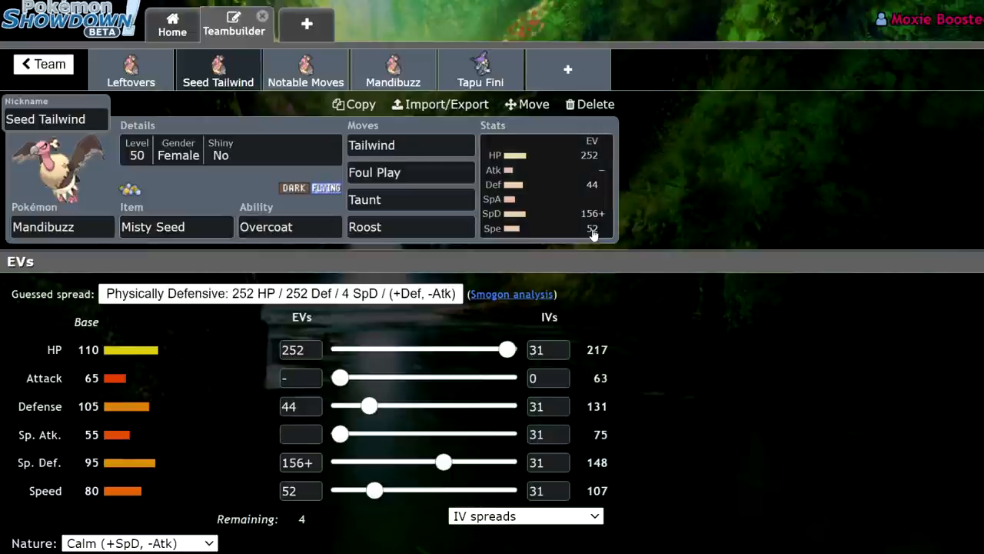
pyautogui.moveTo(554, 207)
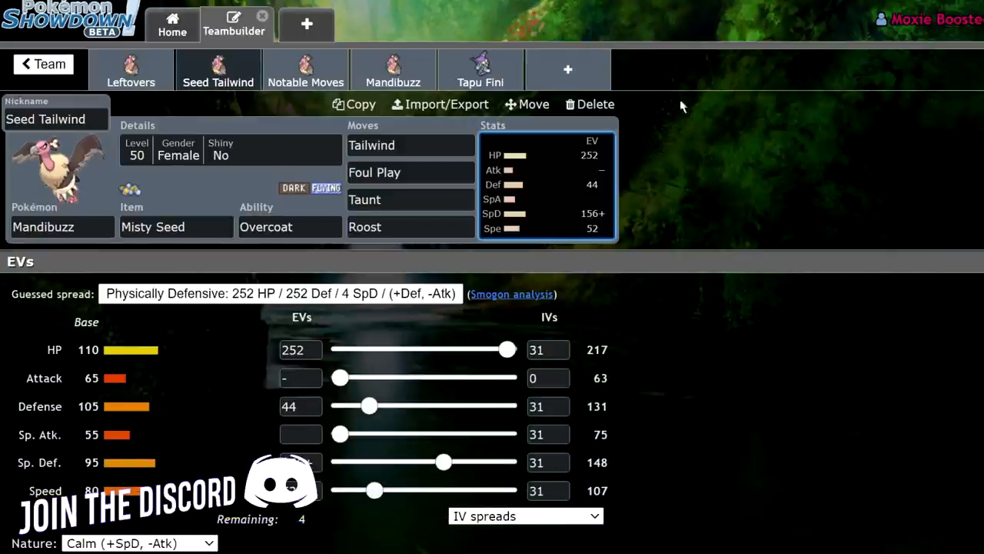
pyautogui.click(131, 69)
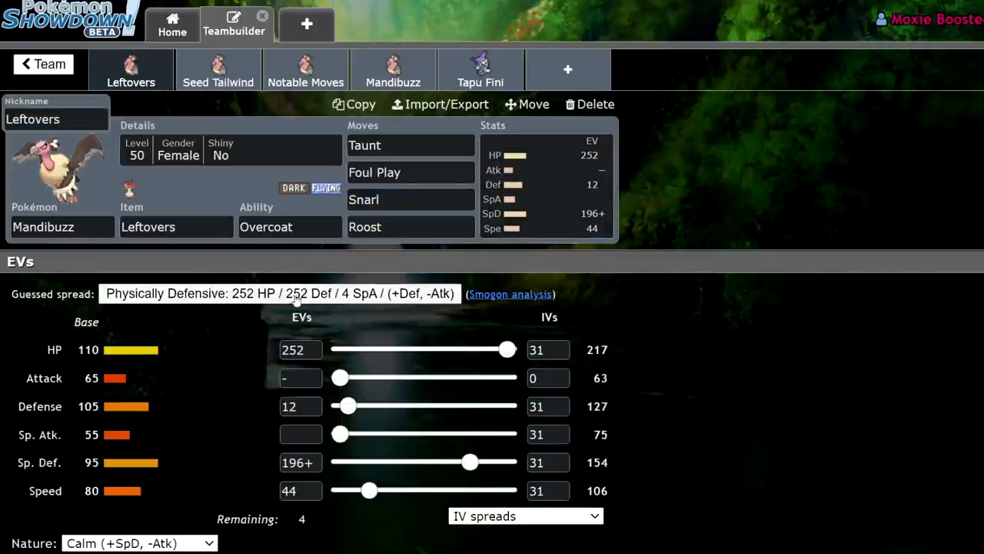
pyautogui.click(218, 69)
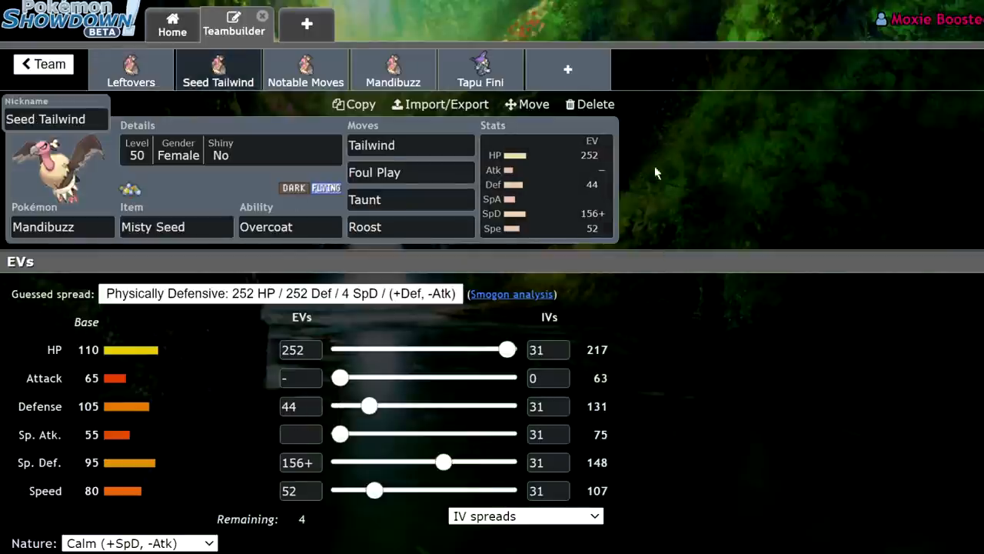
pyautogui.moveTo(234, 397)
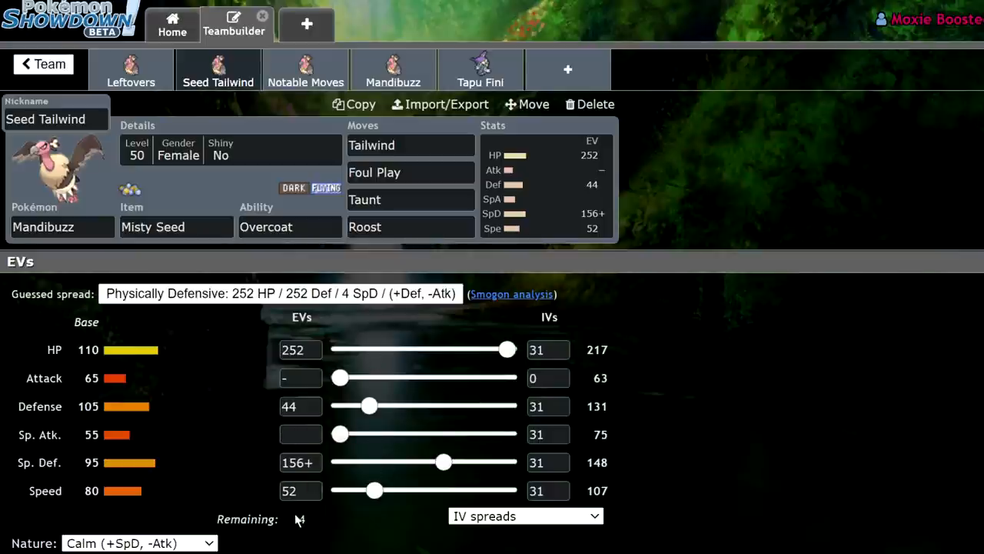
pyautogui.moveTo(592, 416)
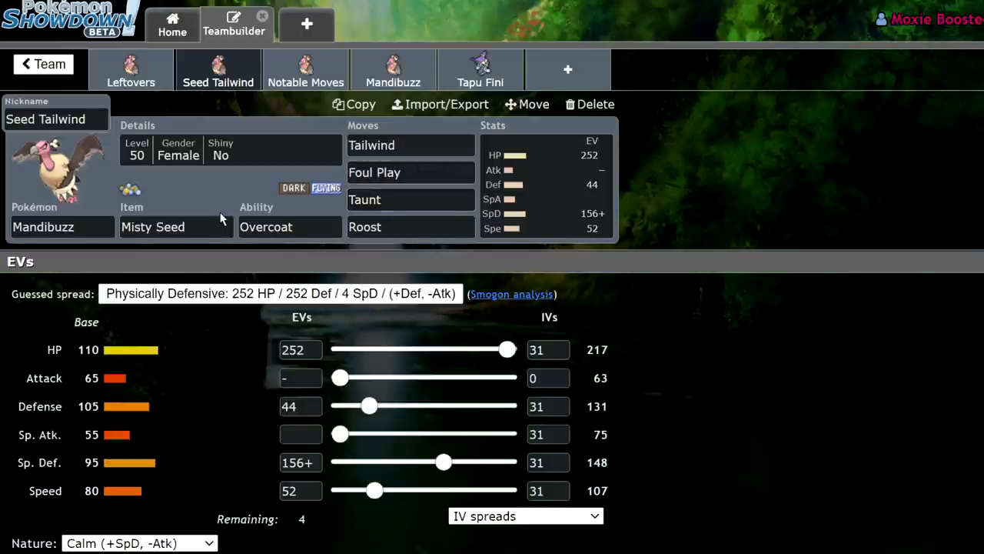
pyautogui.click(411, 144)
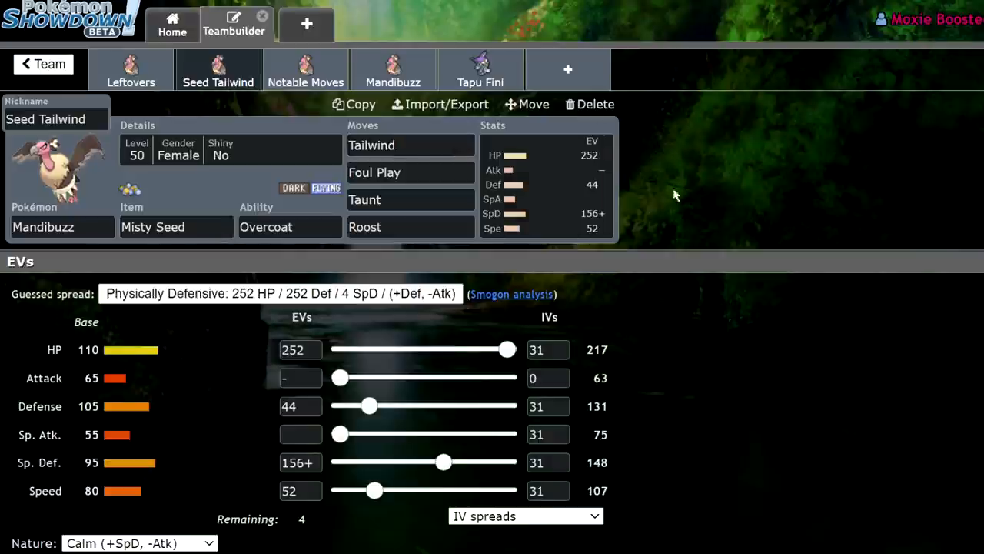
pyautogui.moveTo(557, 178)
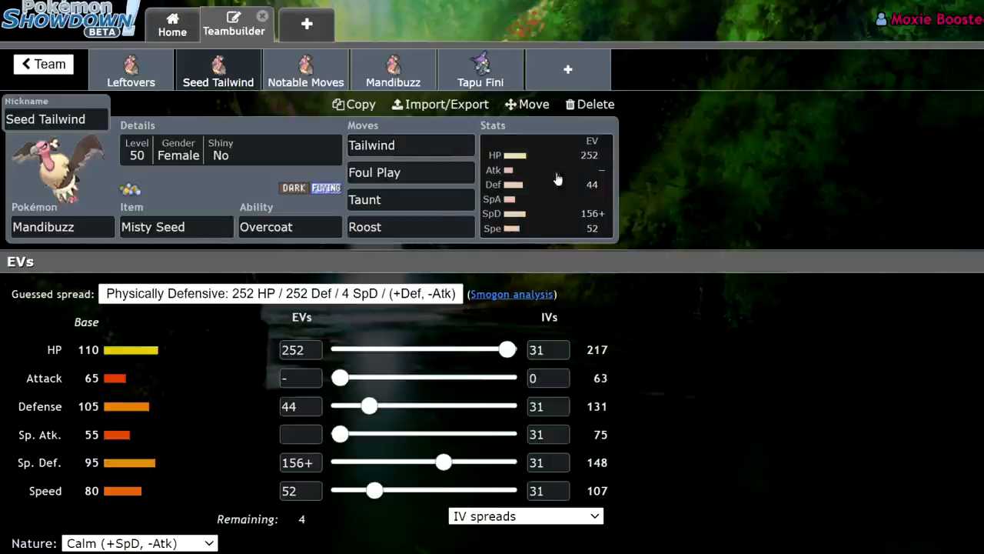
pyautogui.moveTo(418, 461)
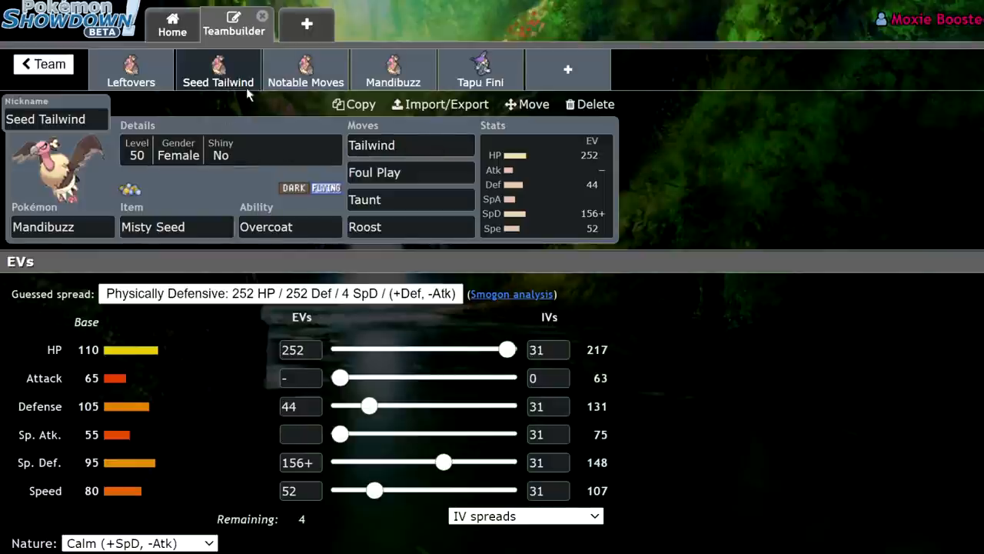
pyautogui.moveTo(341, 152)
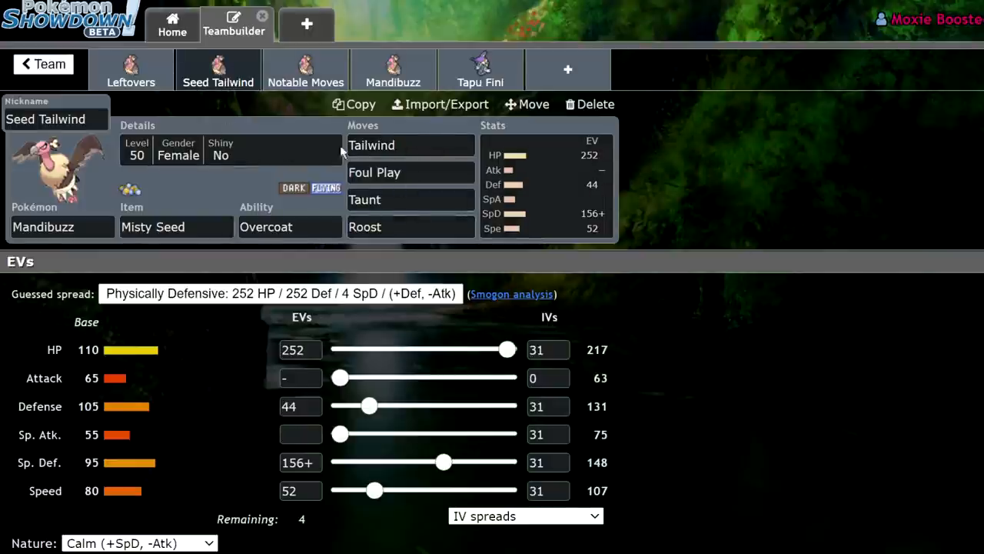
pyautogui.moveTo(591, 295)
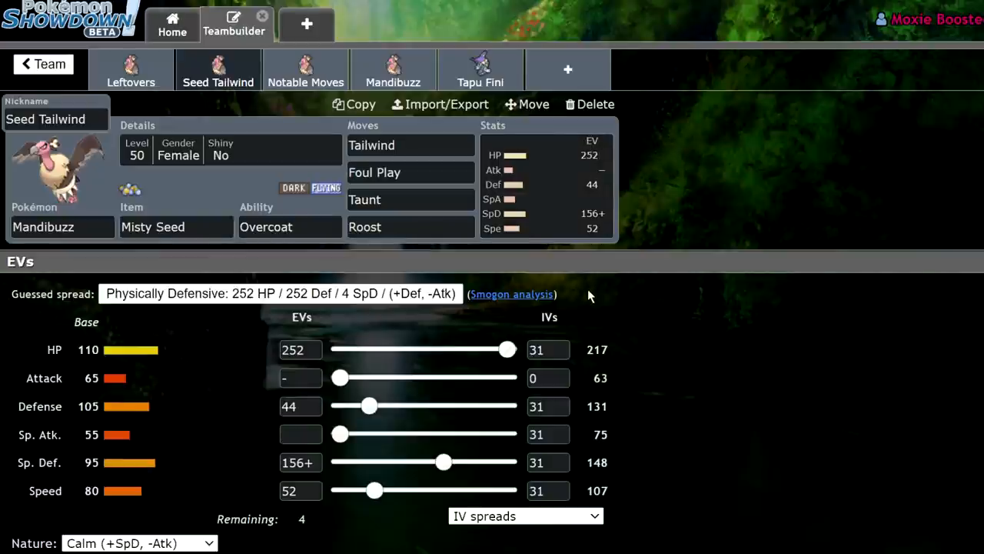
pyautogui.moveTo(591, 298)
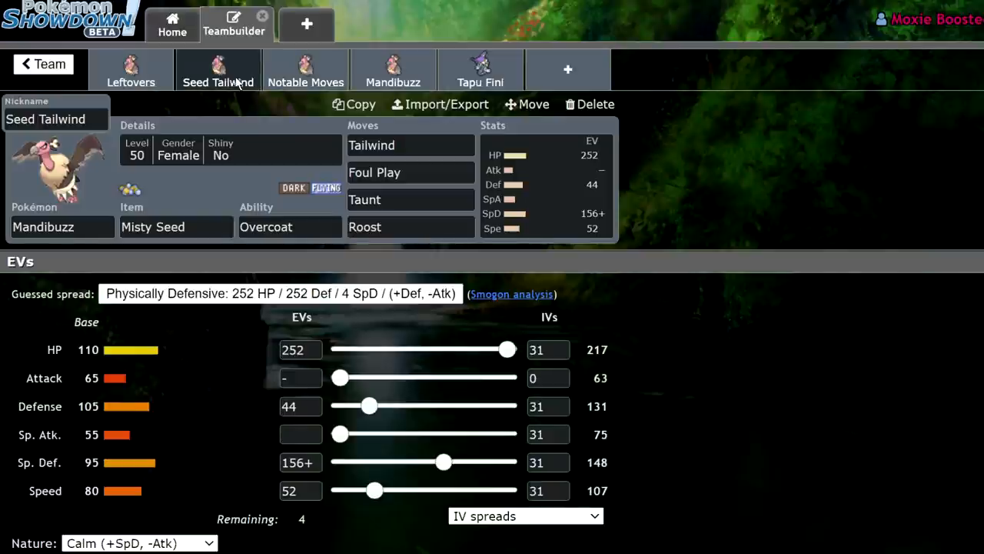
pyautogui.moveTo(345, 120)
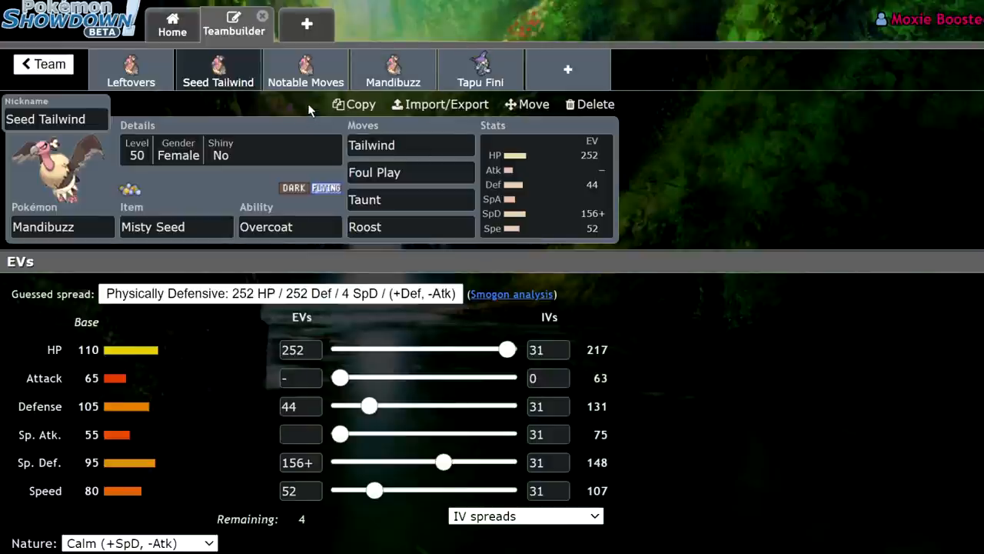
pyautogui.moveTo(707, 225)
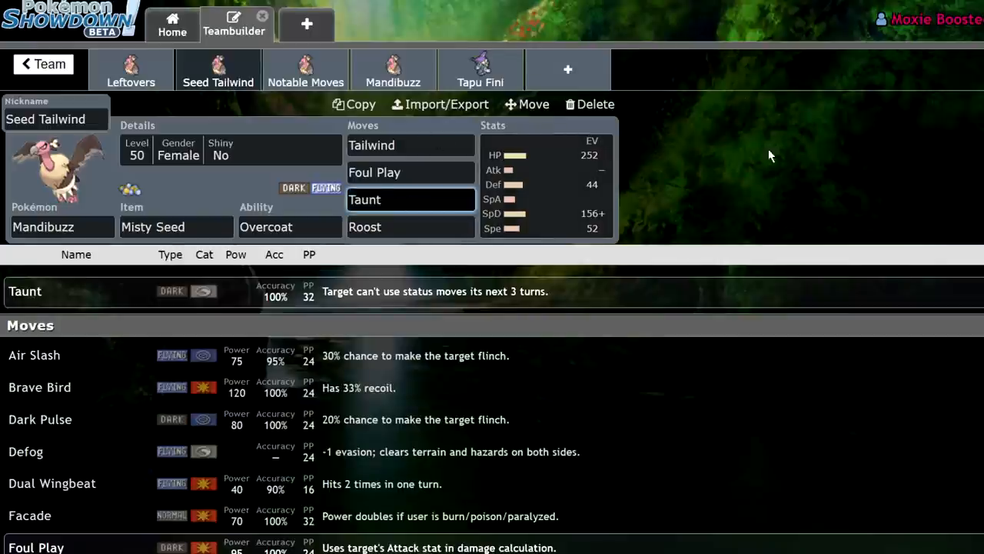
pyautogui.moveTo(855, 157)
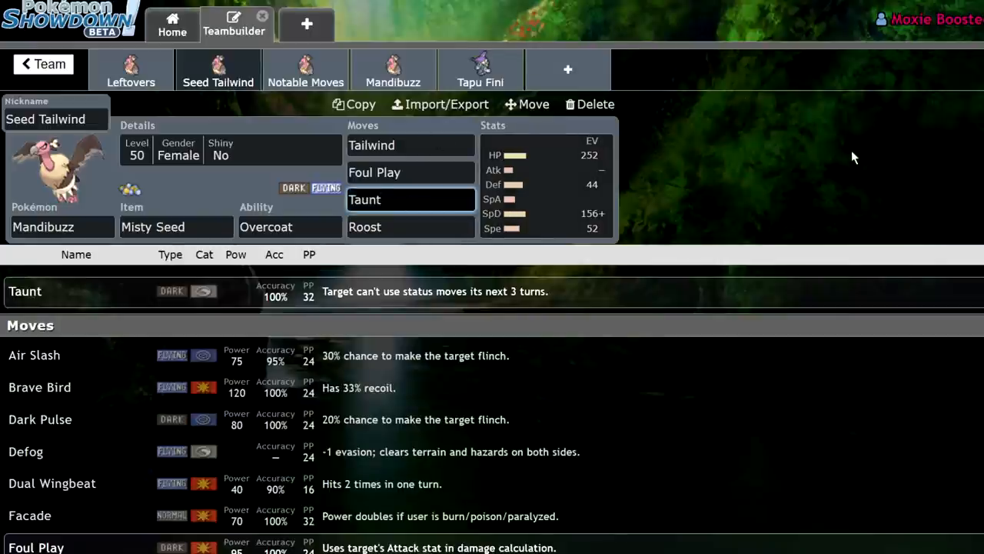
pyautogui.click(410, 226)
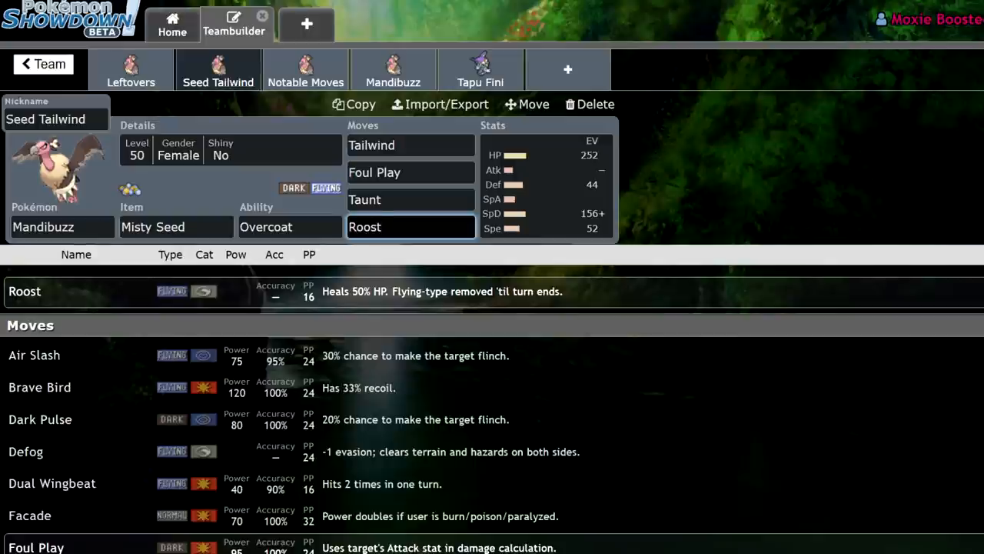
pyautogui.click(409, 226)
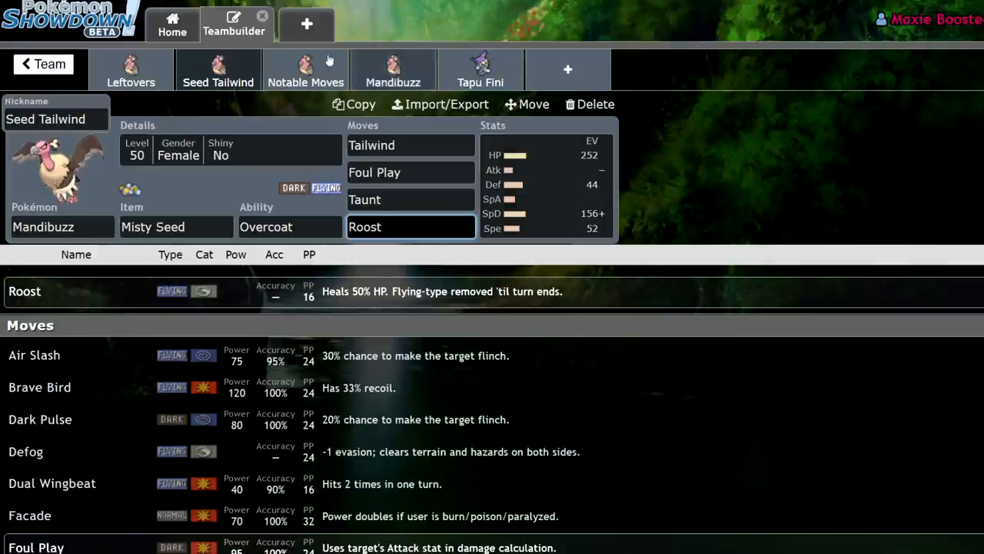
pyautogui.click(230, 149)
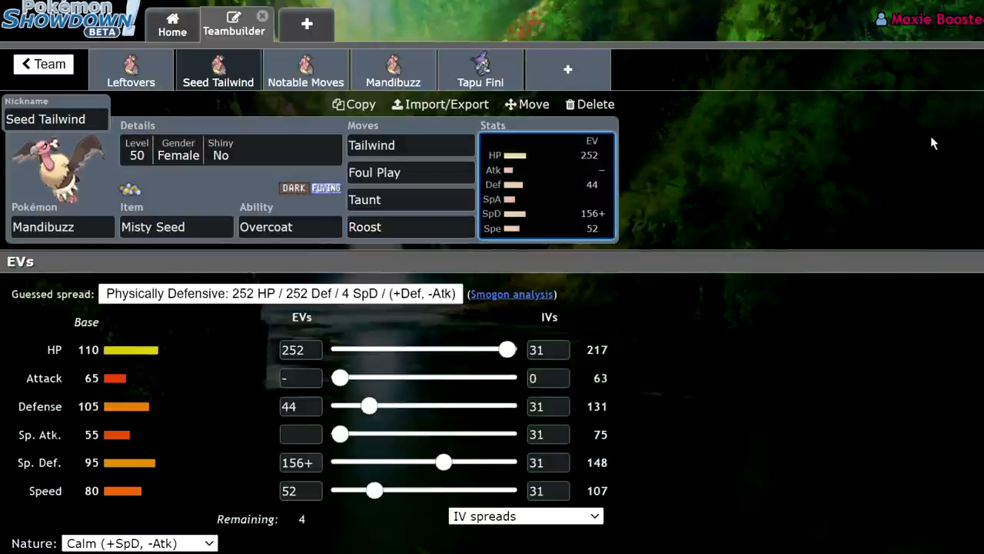
pyautogui.moveTo(930, 141)
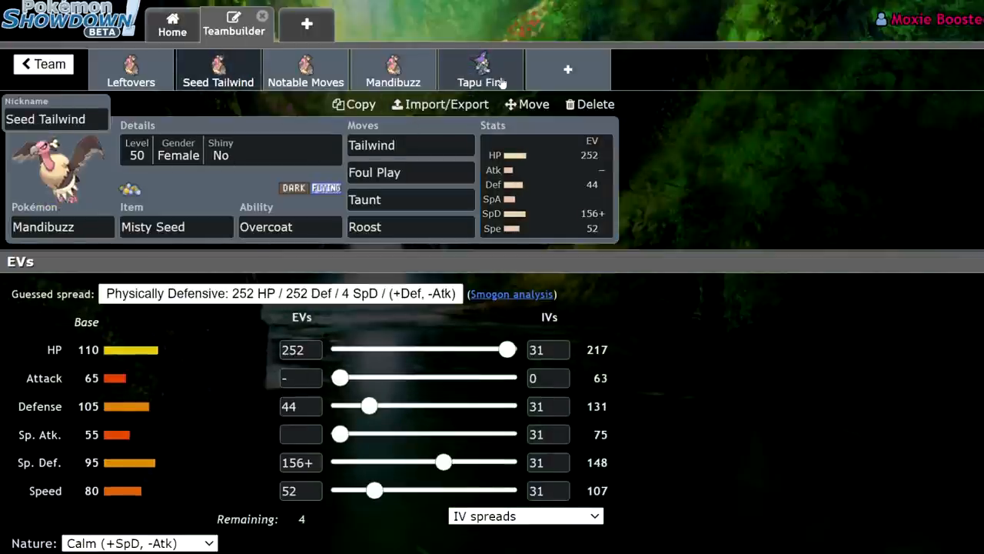
# - Flip between the blank Tapu Fini and Seed Tailwind Mandibuzz sets, ending on Seed Tailwind's stat spread
pyautogui.click(480, 70)
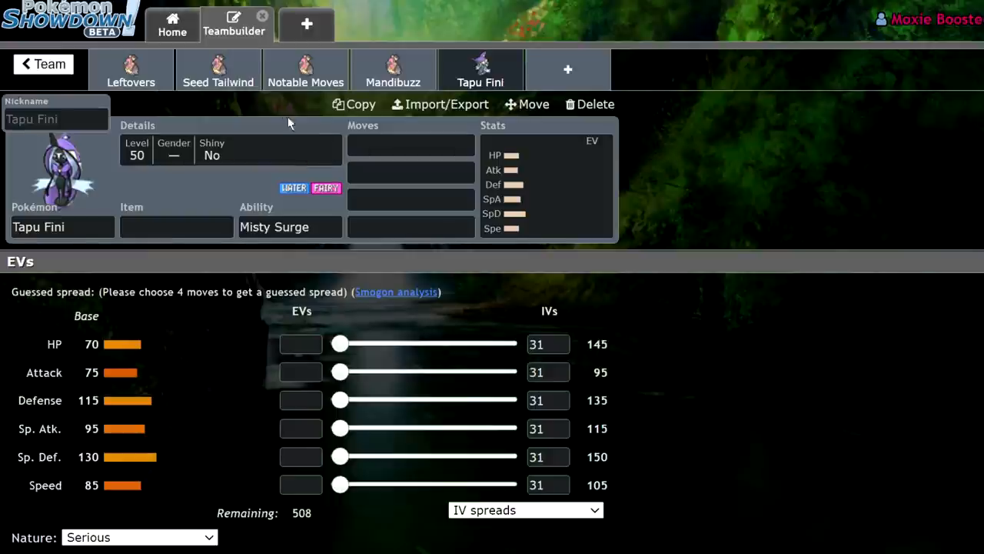
pyautogui.moveTo(843, 196)
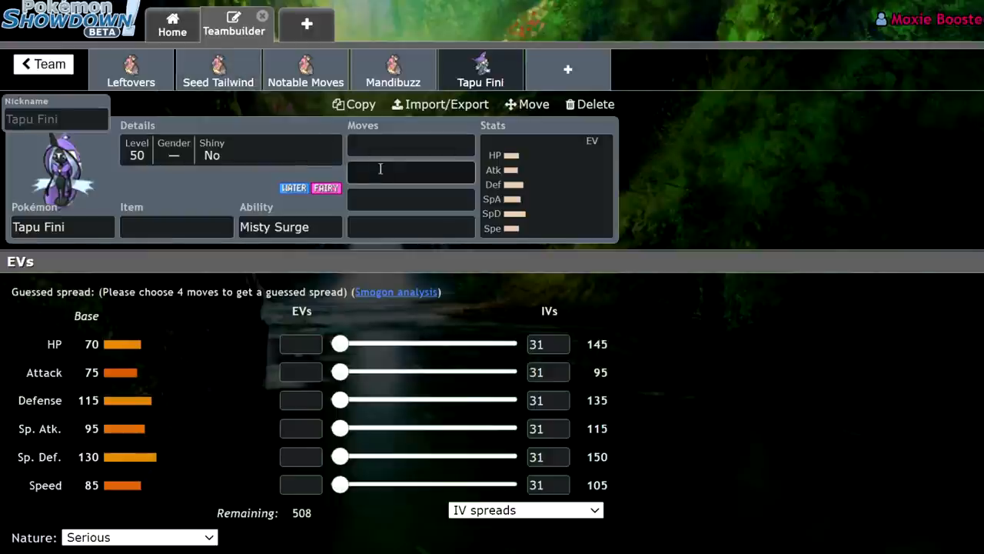
pyautogui.click(218, 69)
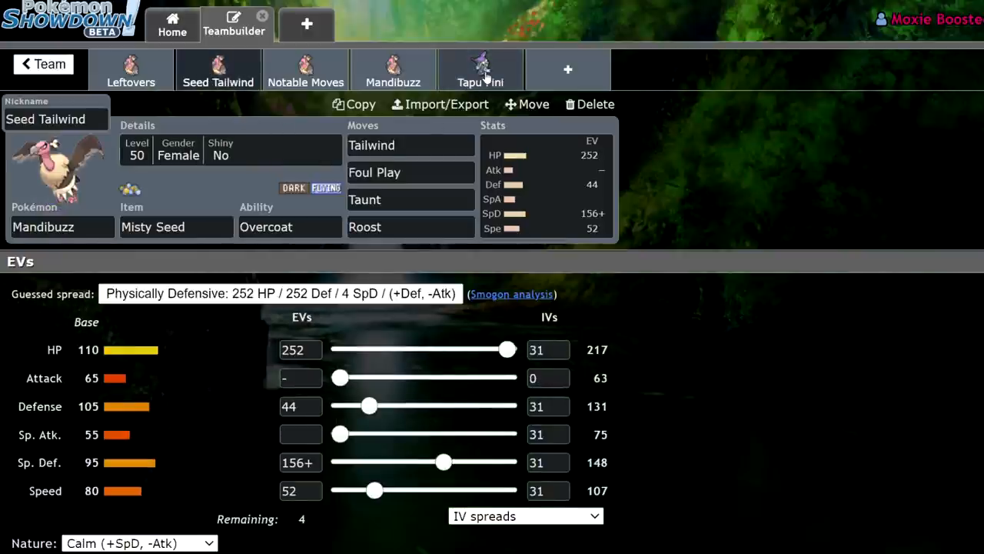
pyautogui.click(480, 69)
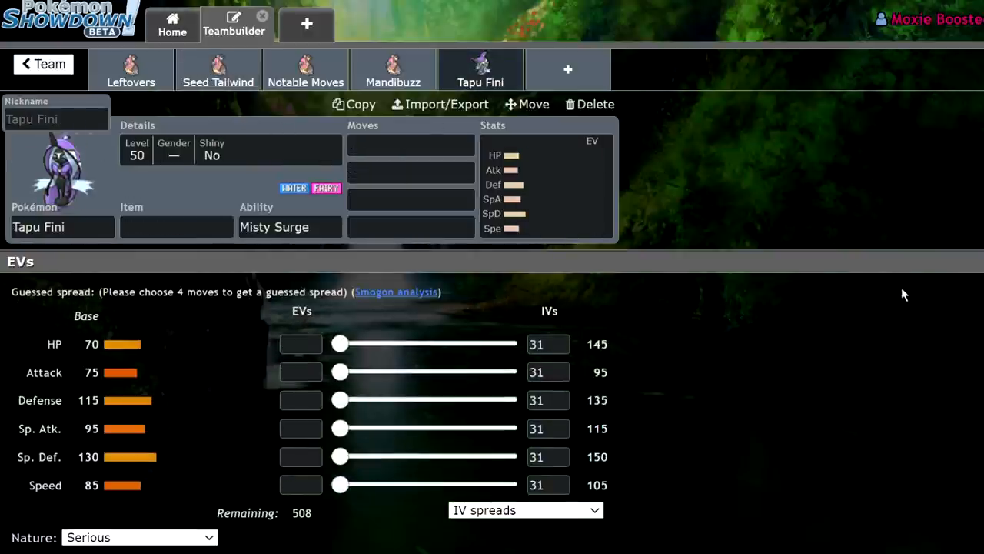
pyautogui.click(219, 69)
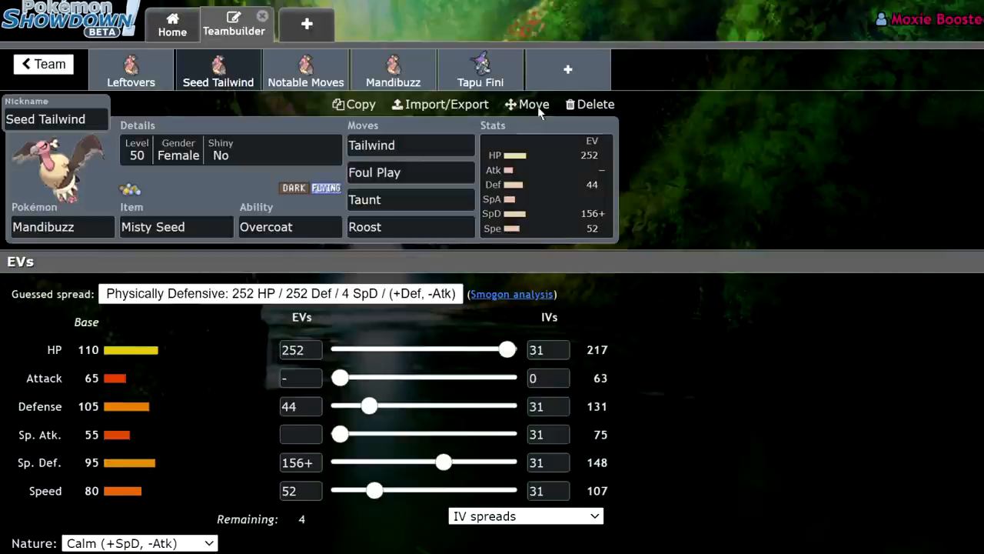
pyautogui.click(480, 69)
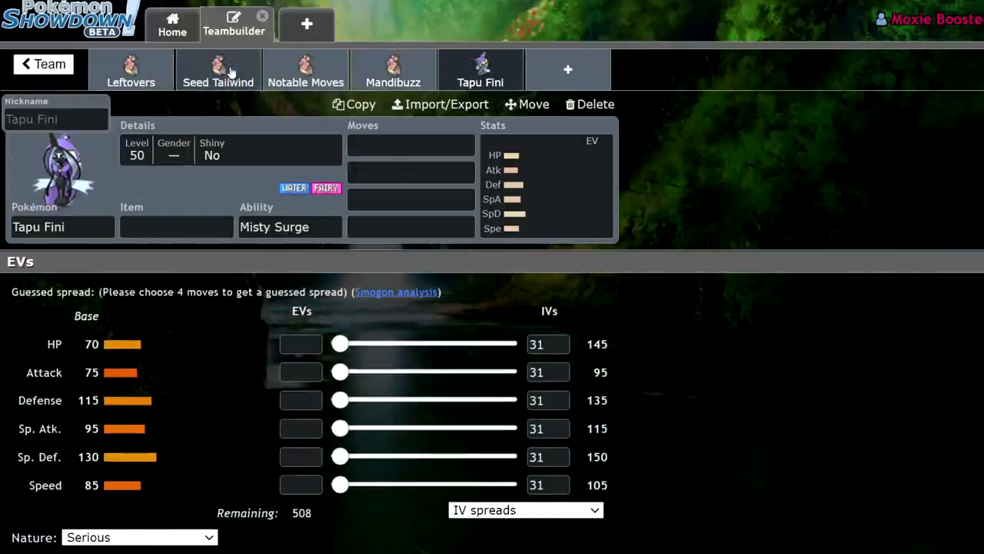
pyautogui.click(219, 69)
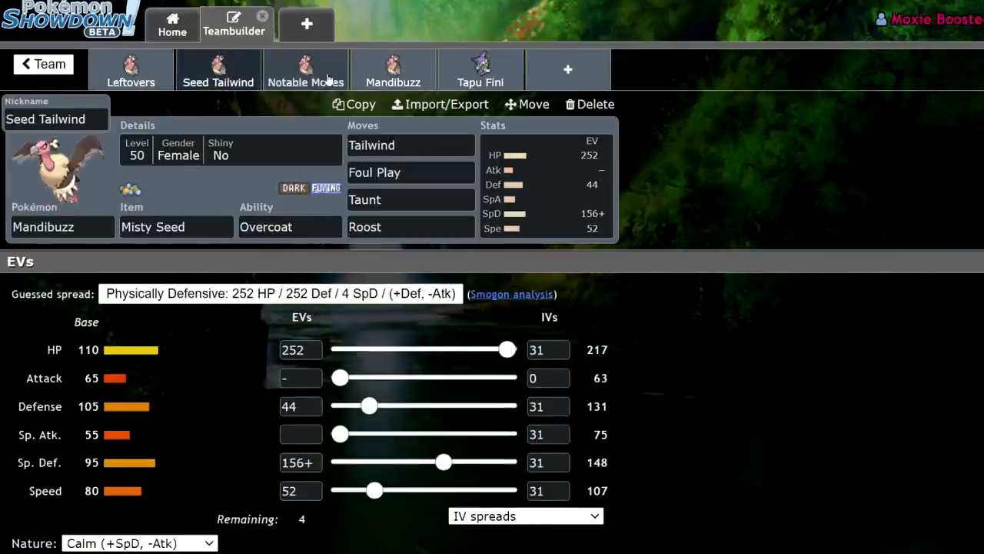
# - Show the Notable Moves Mandibuzz set with the move options for its Knock Off slot
pyautogui.click(305, 69)
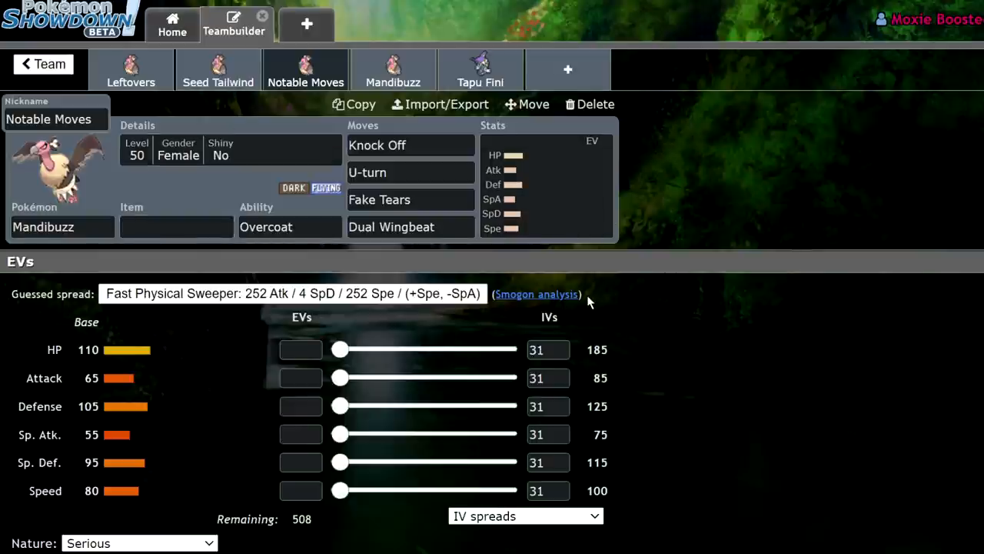
pyautogui.moveTo(692, 275)
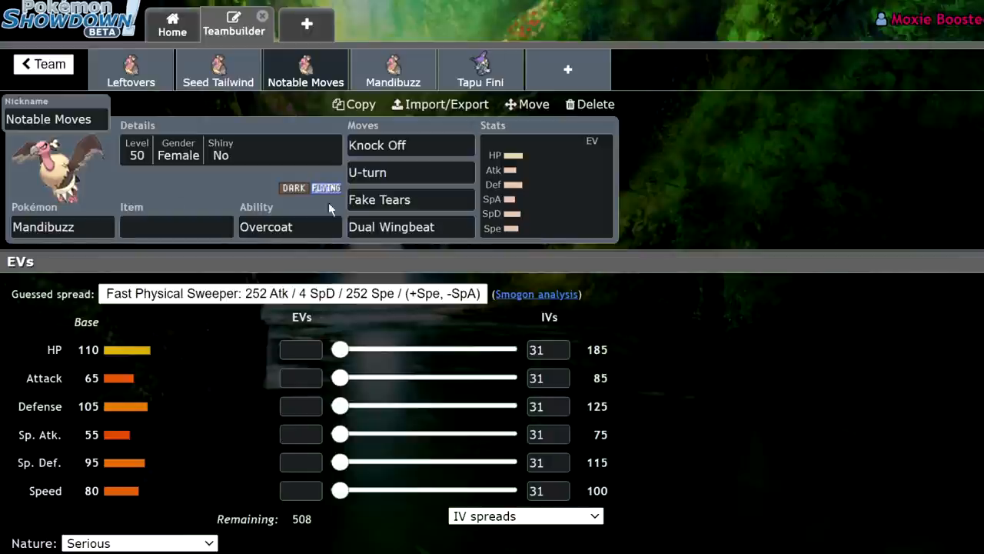
pyautogui.click(409, 145)
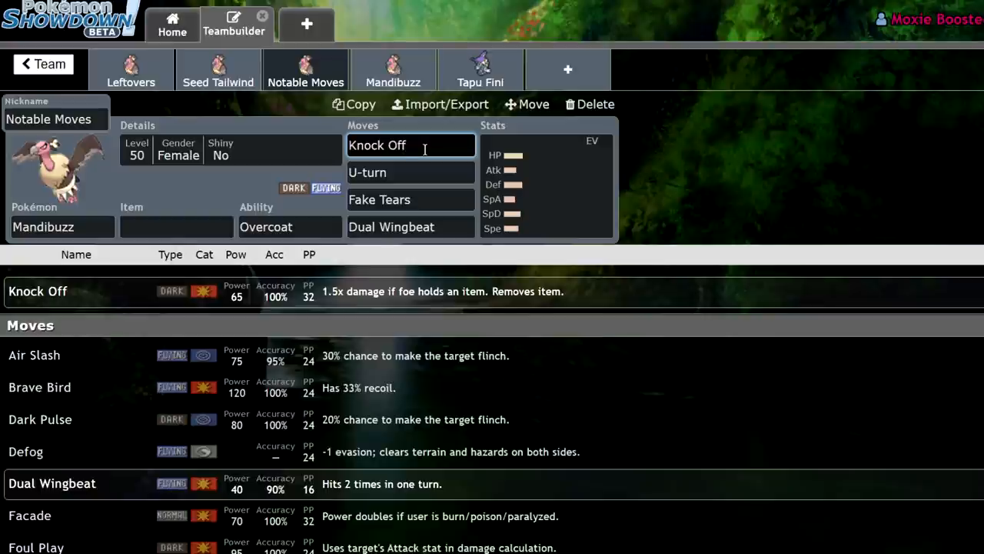
# - Check U-turn's details and move options, then the options for the Dual Wingbeat slot
pyautogui.click(410, 172)
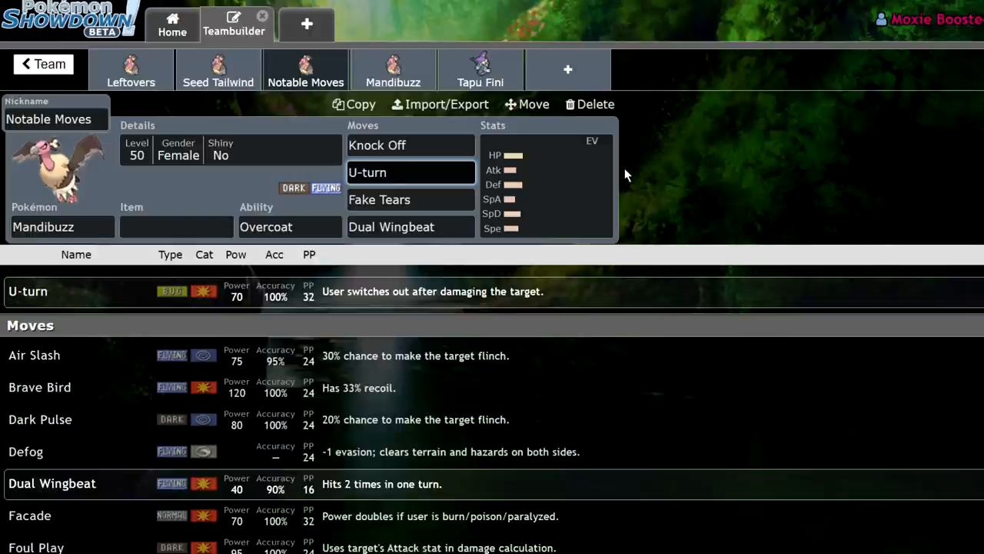
pyautogui.click(410, 172)
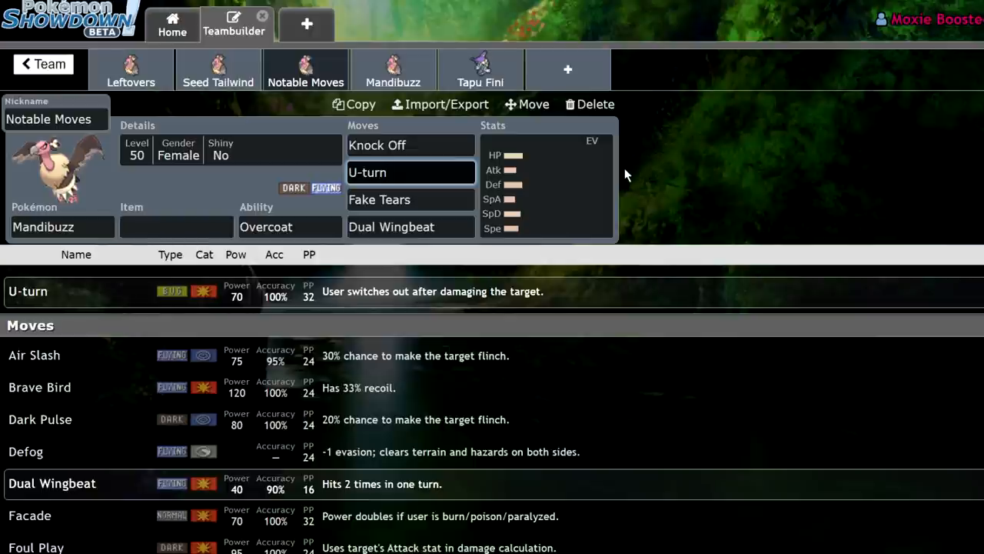
pyautogui.click(410, 172)
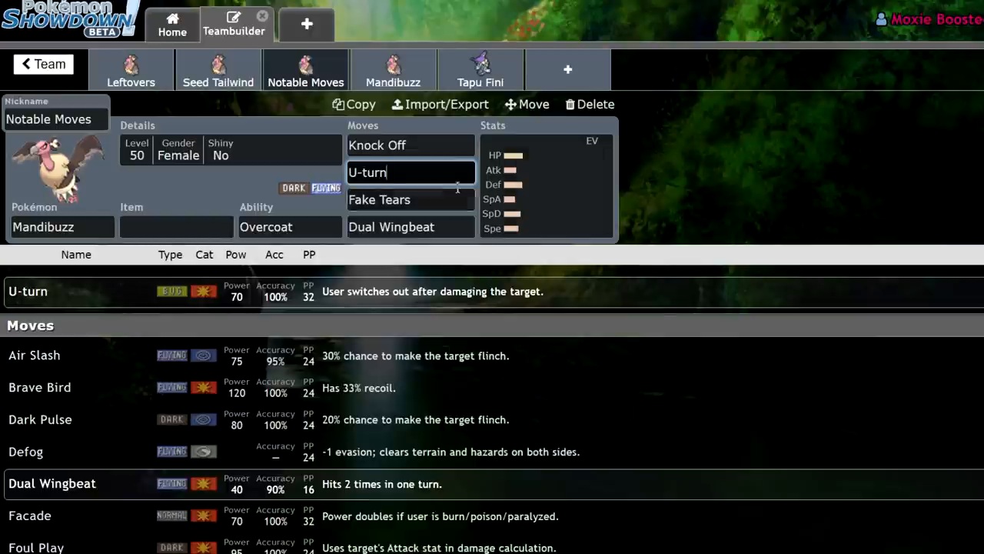
pyautogui.click(410, 200)
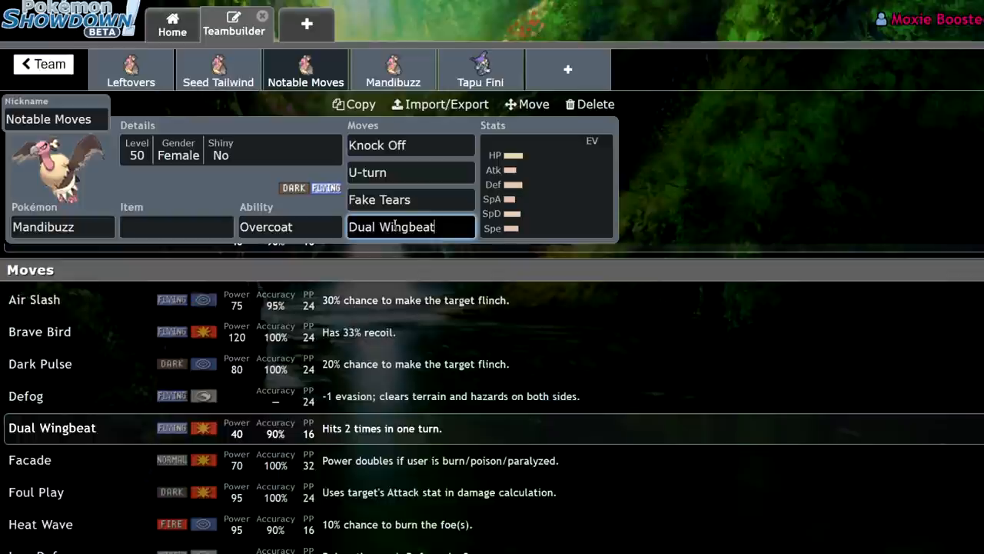
pyautogui.moveTo(419, 258)
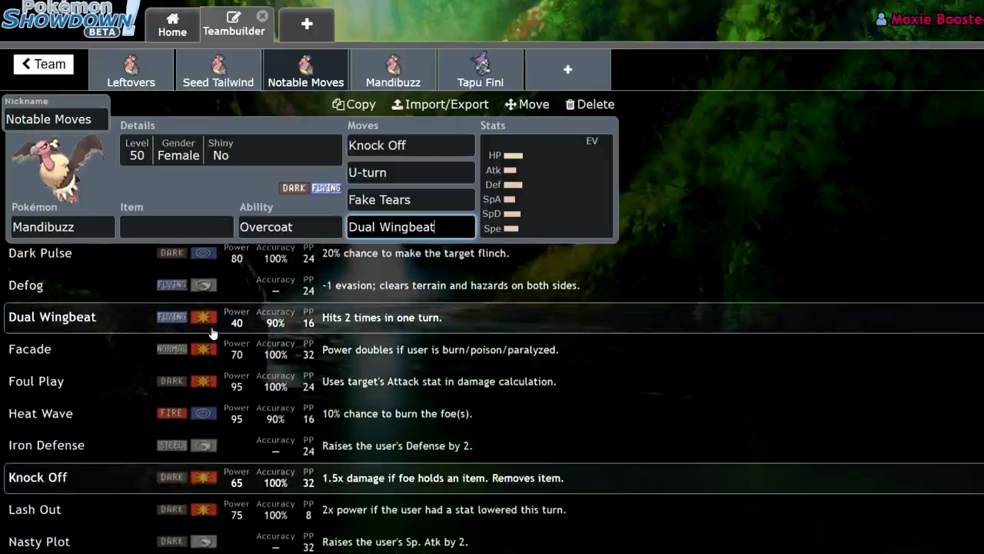
# - Scroll the move list down to the Usually useless moves section to reach Pluck
pyautogui.scroll(-3)
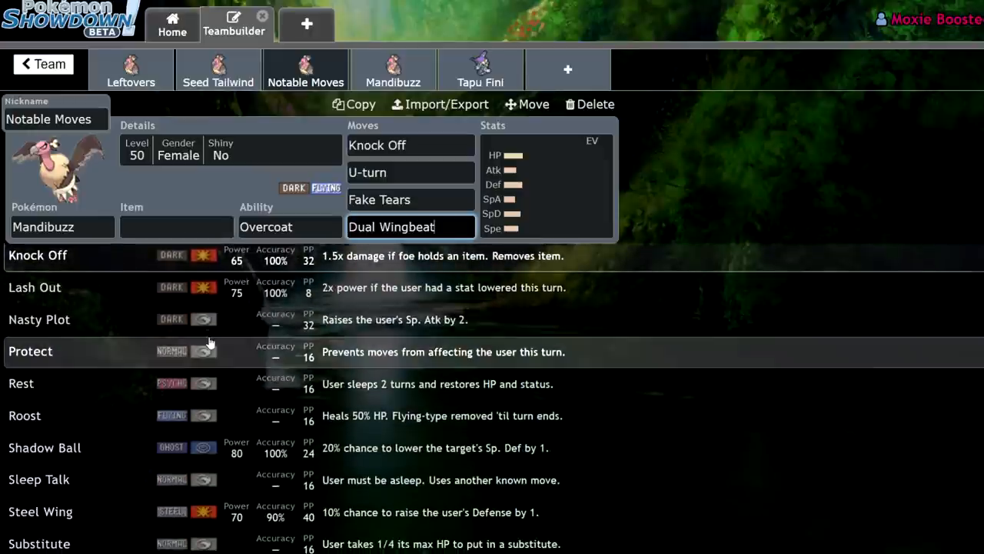
pyautogui.scroll(-3)
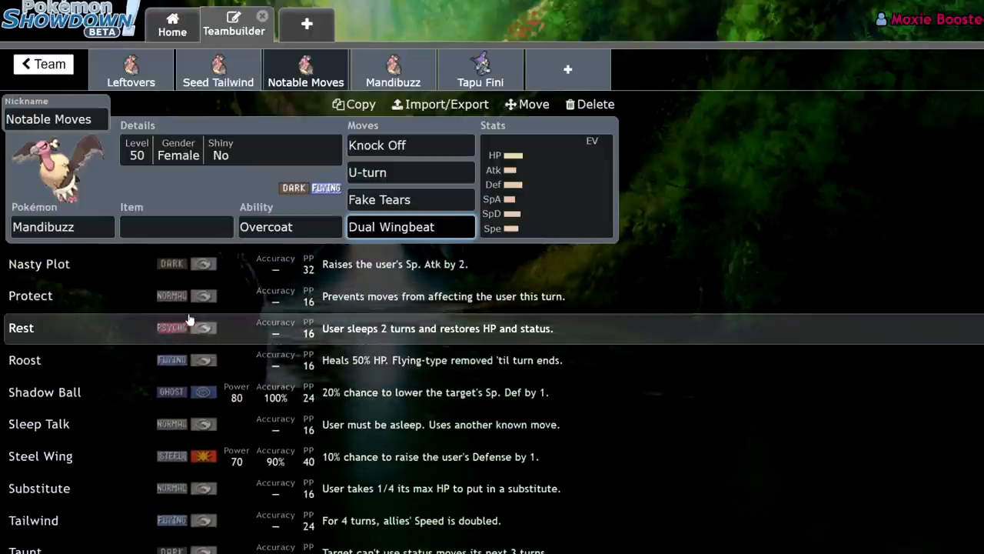
pyautogui.scroll(-3)
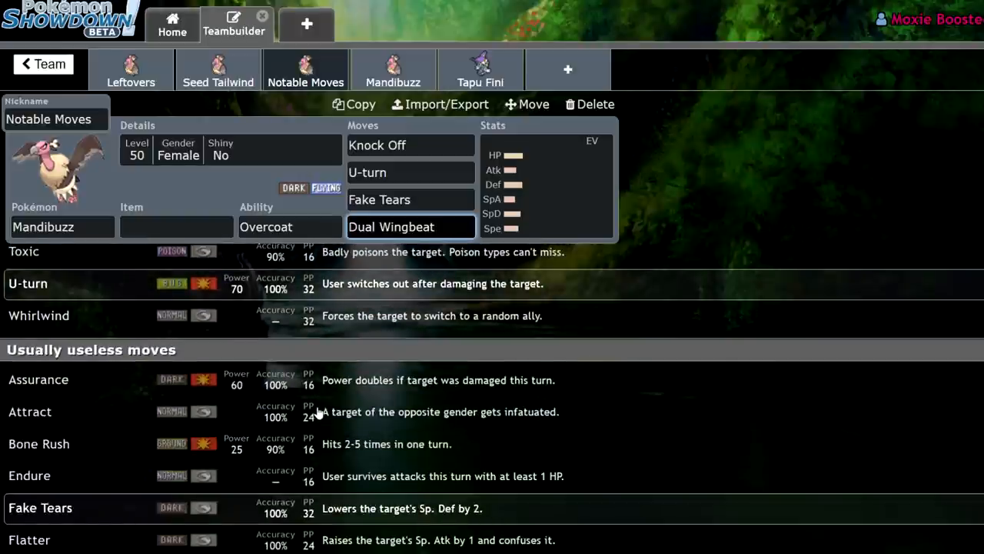
pyautogui.scroll(-3)
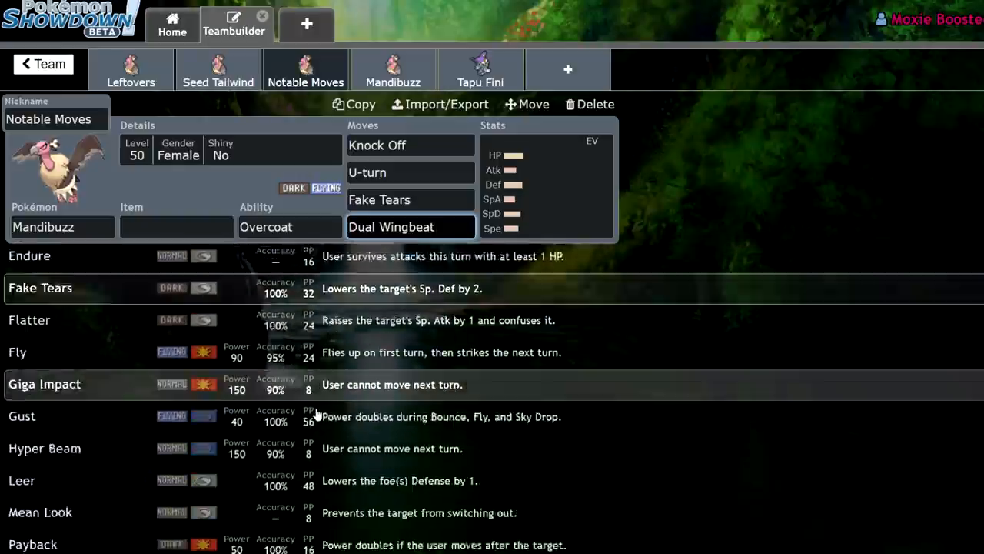
pyautogui.scroll(-3)
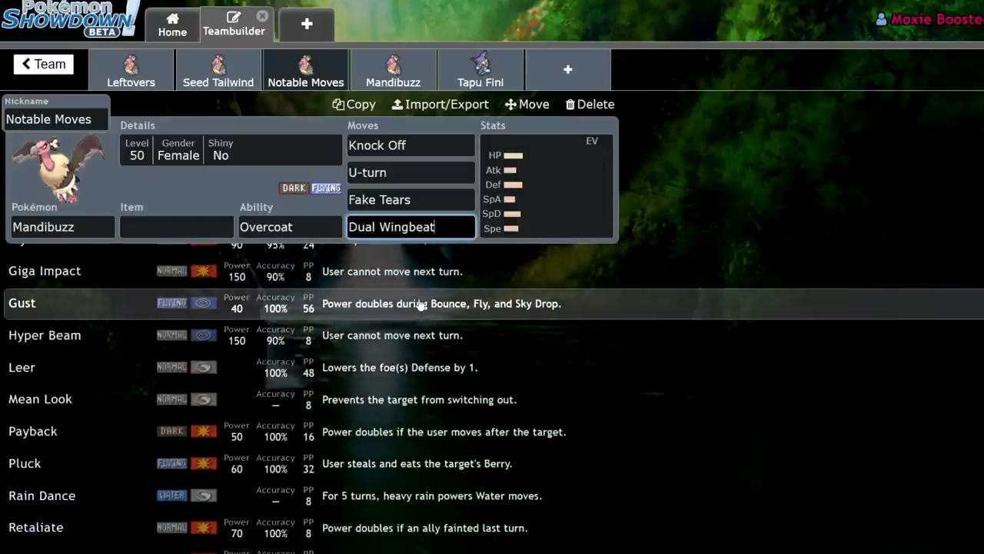
pyautogui.scroll(-3)
pyautogui.write('Pluck')
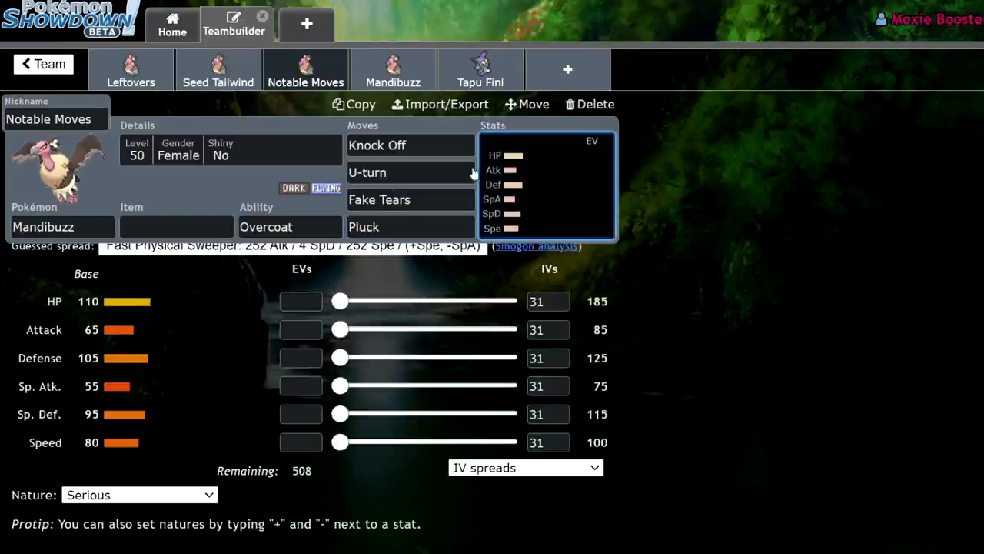
# - View Pluck's details on the Notable Moves set before moving to the Pikalytics stats page
pyautogui.click(411, 226)
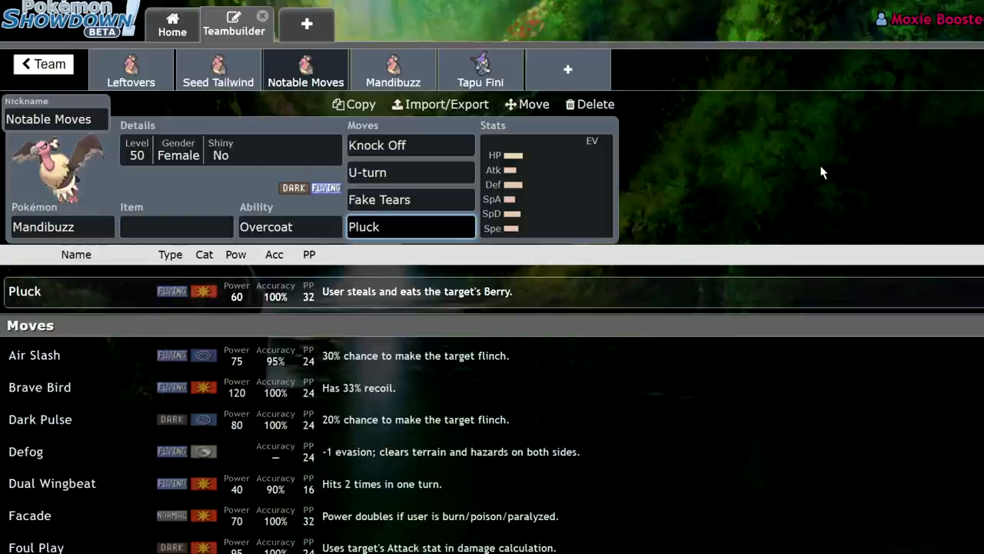
pyautogui.click(409, 226)
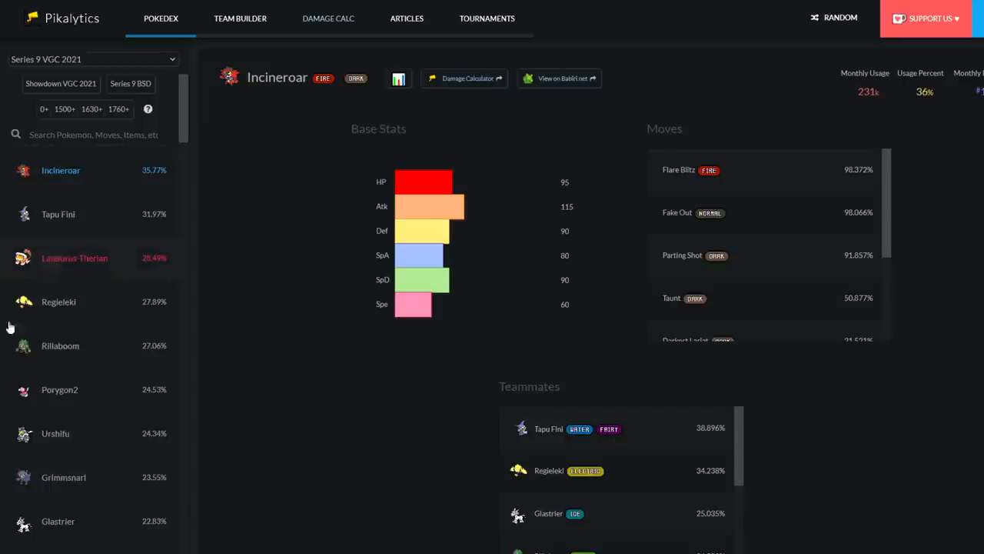
pyautogui.scroll(-3)
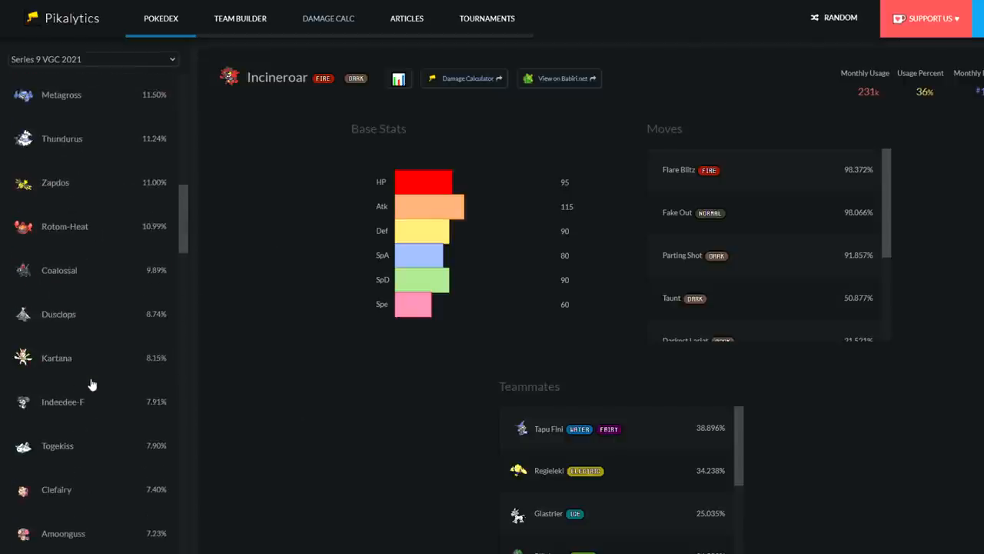
pyautogui.scroll(-3)
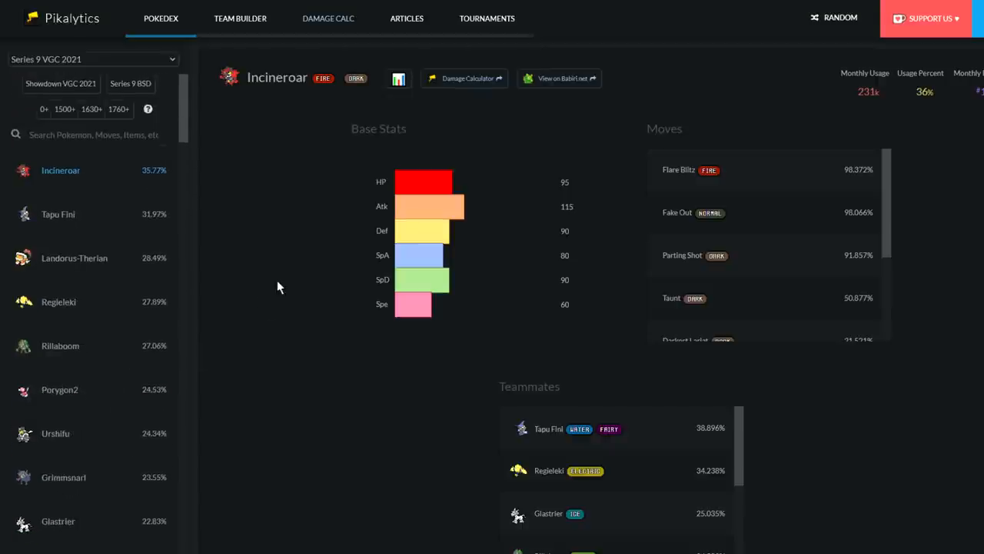
pyautogui.moveTo(265, 273)
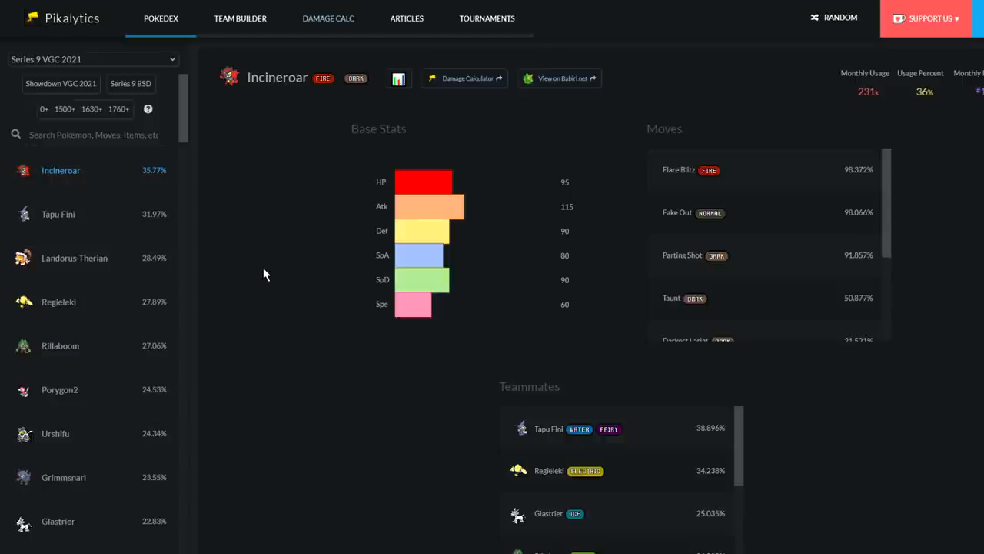
pyautogui.moveTo(101, 177)
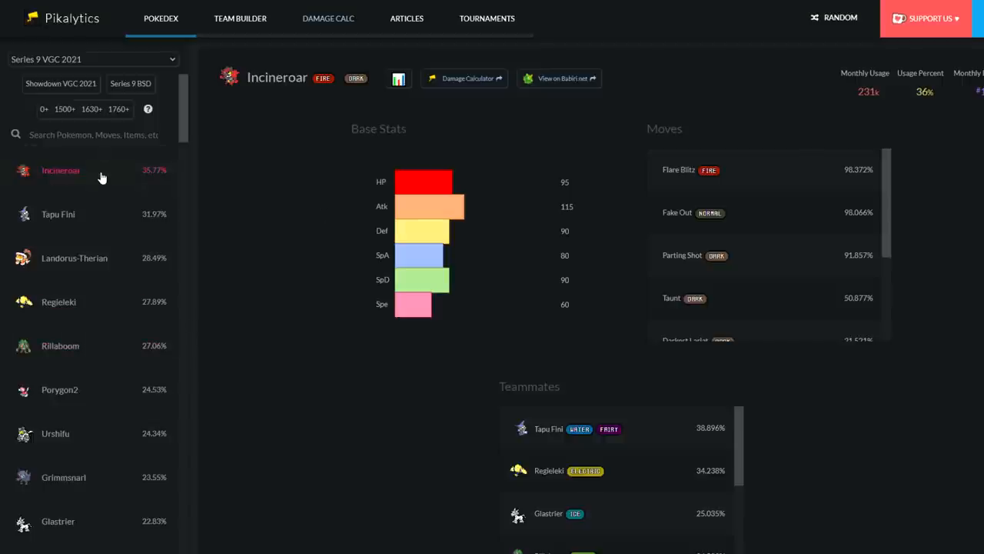
pyautogui.moveTo(167, 344)
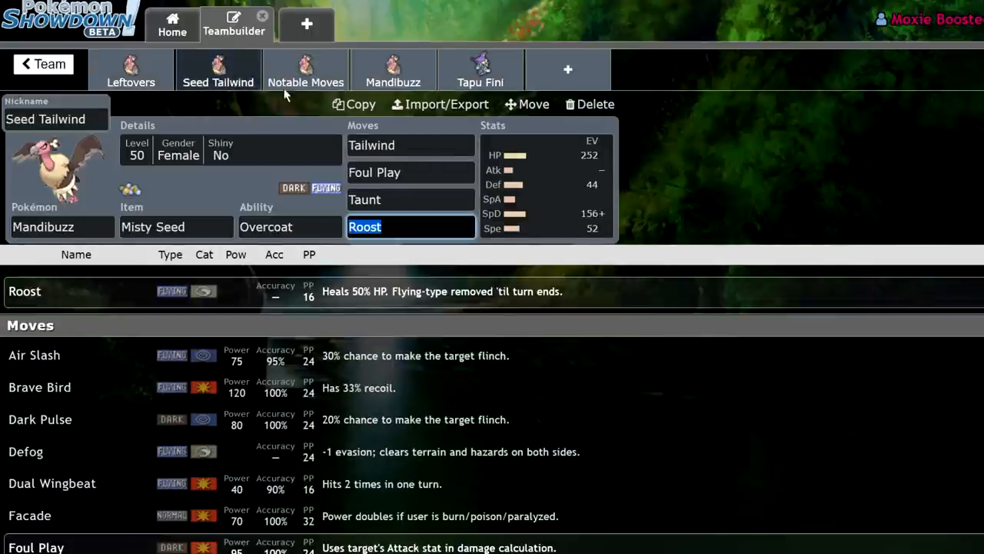
pyautogui.click(546, 185)
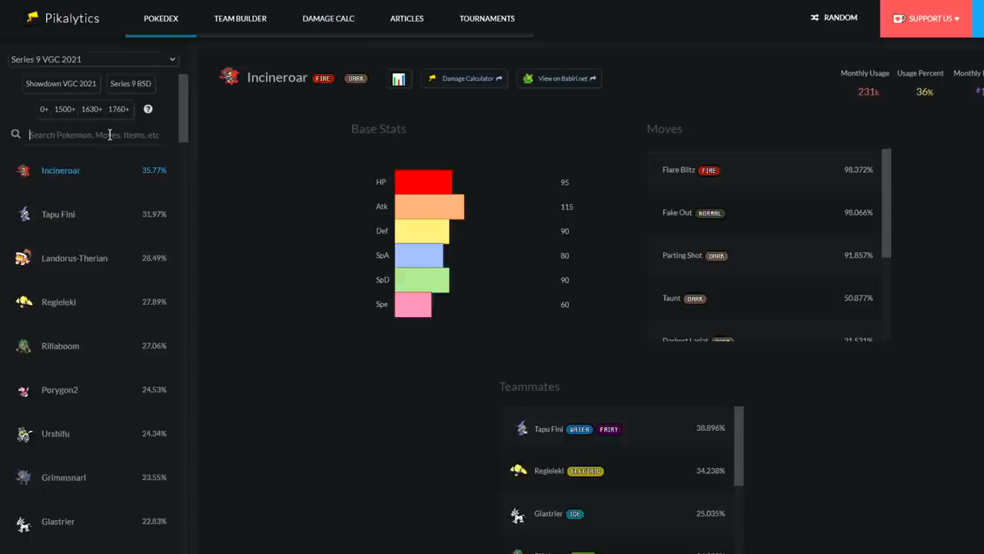
# - Search Pikalytics for Mandibuzz and load its Series 9 VGC 2021 usage page
pyautogui.write('mab')
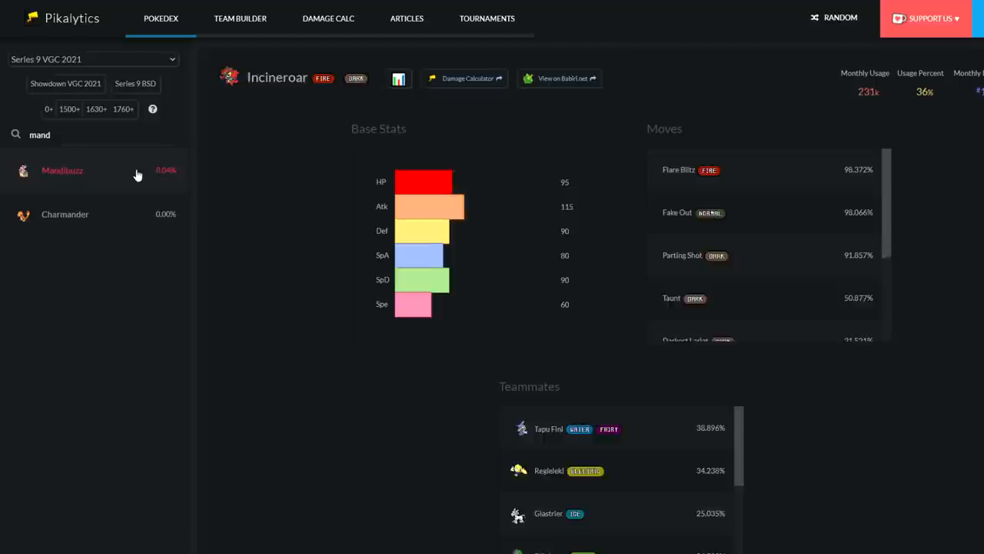
pyautogui.click(61, 169)
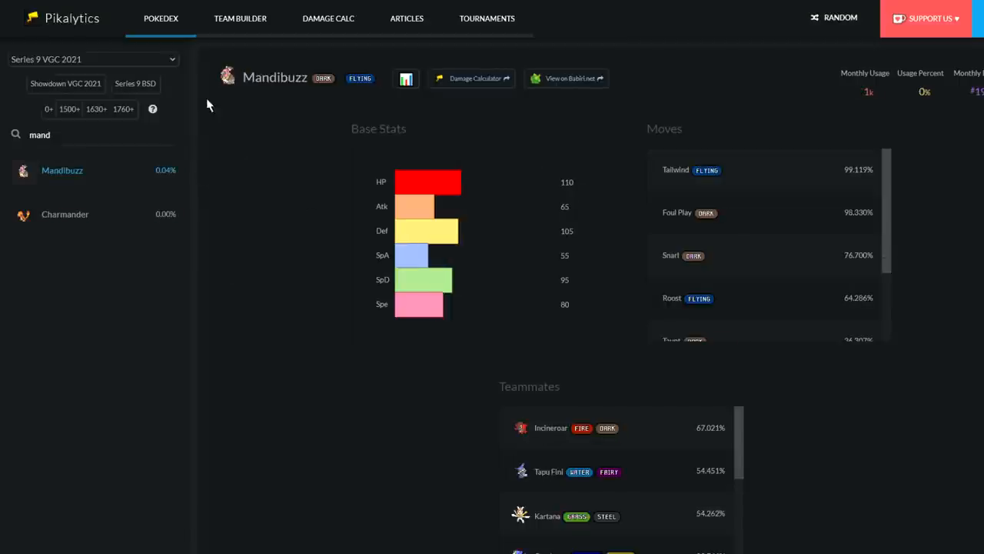
pyautogui.moveTo(495, 225)
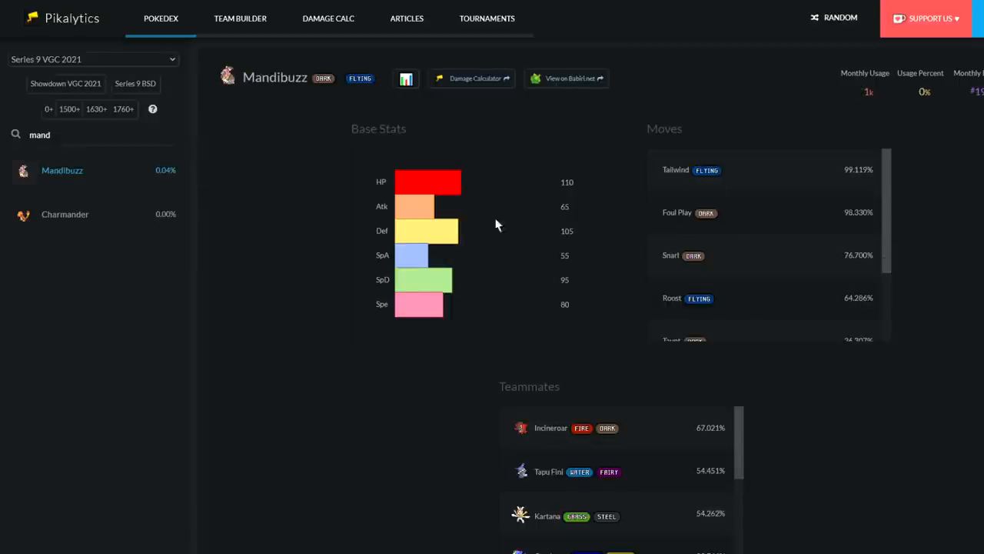
pyautogui.moveTo(517, 459)
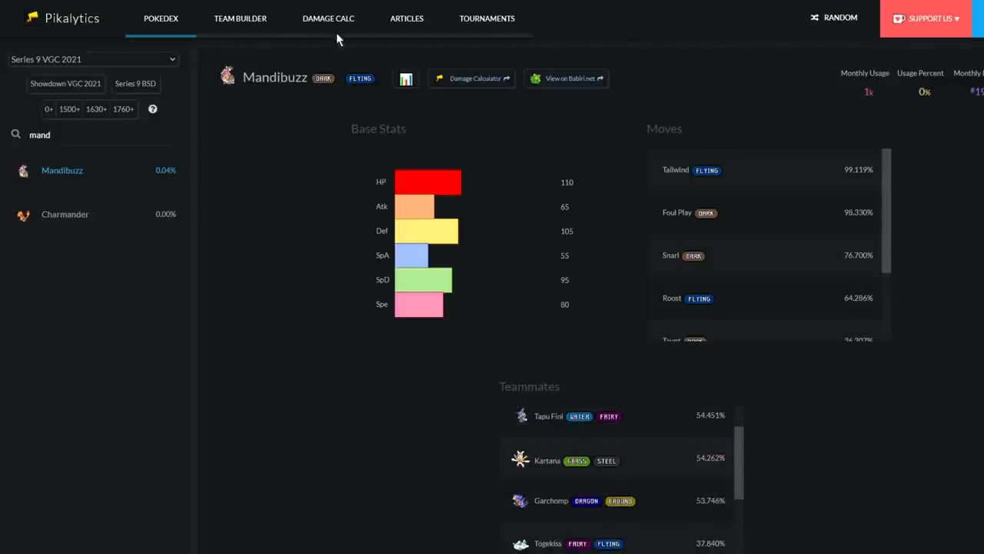
pyautogui.moveTo(486, 18)
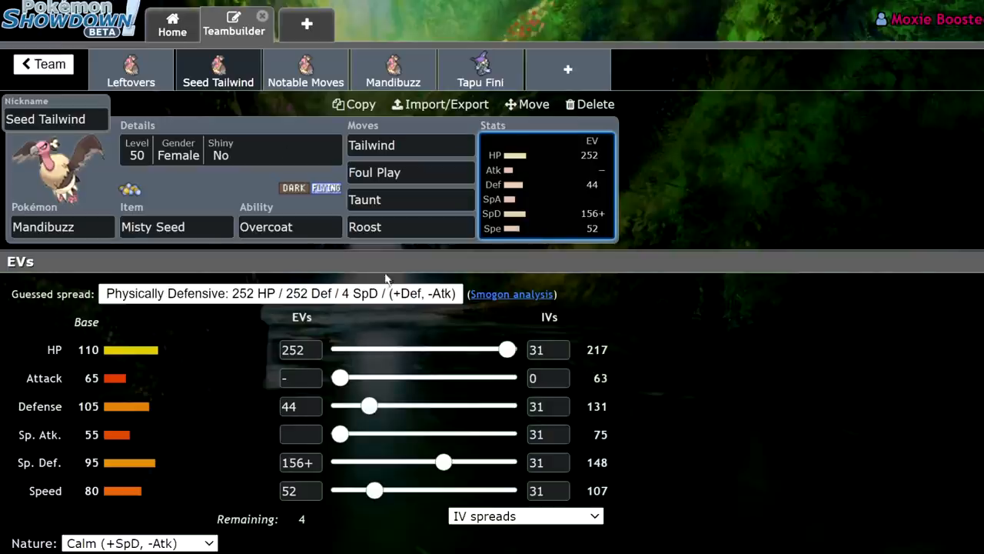
pyautogui.moveTo(658, 191)
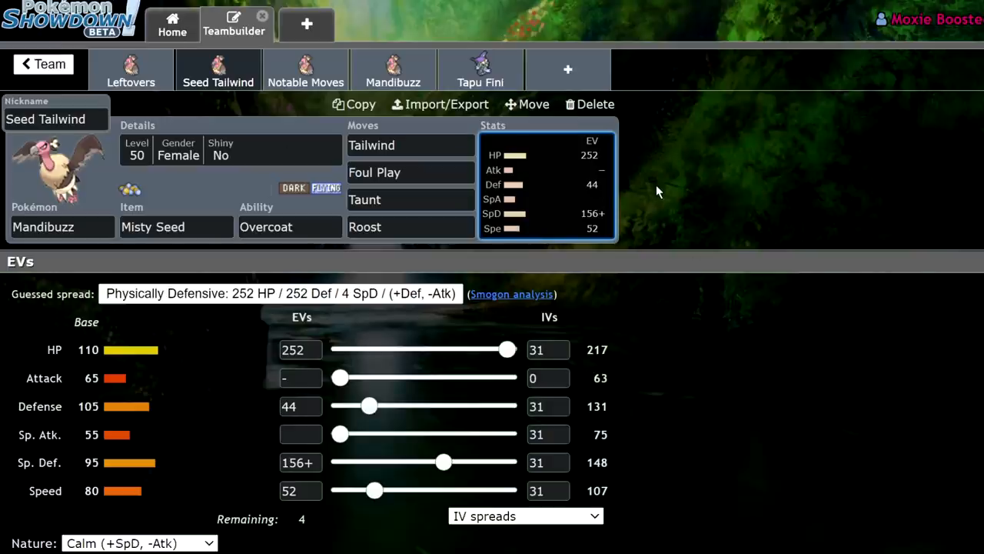